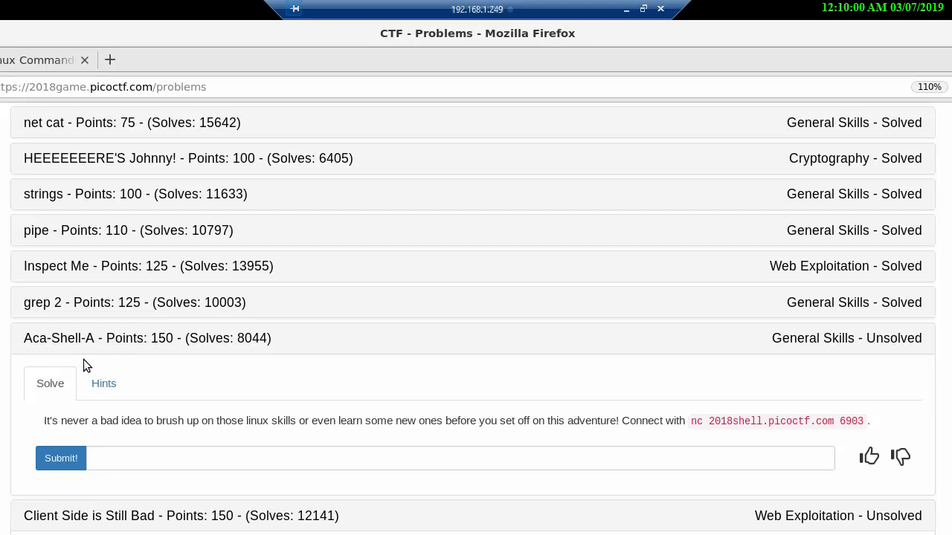
mouse_move(136, 369)
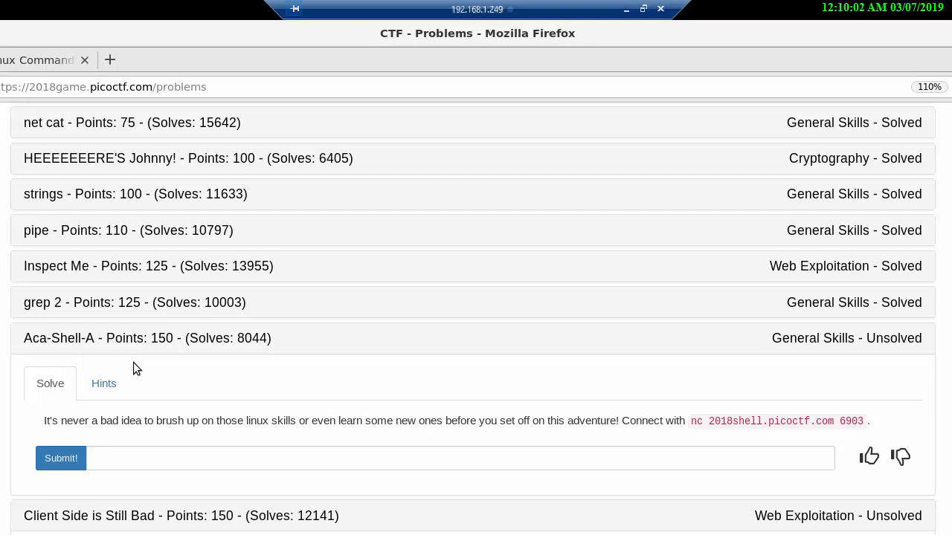
mouse_move(795, 368)
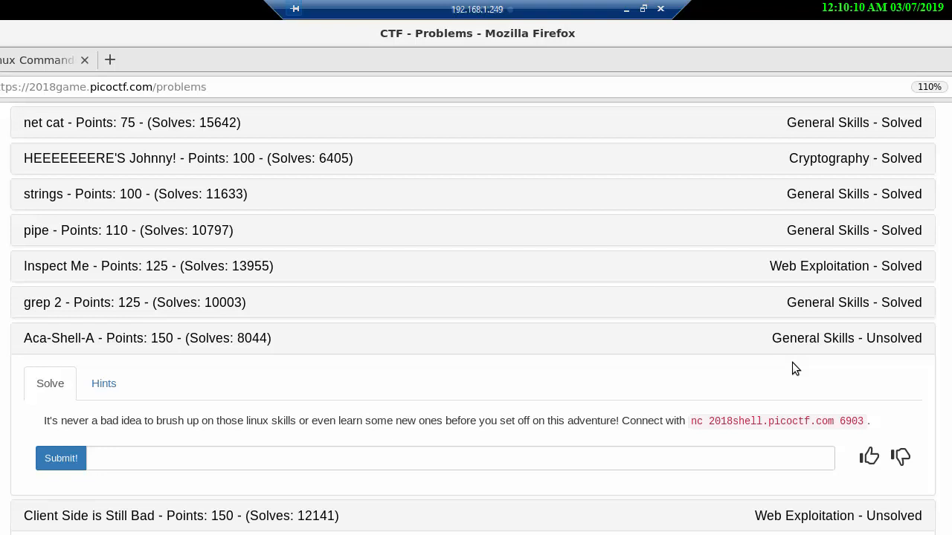
mouse_move(749, 337)
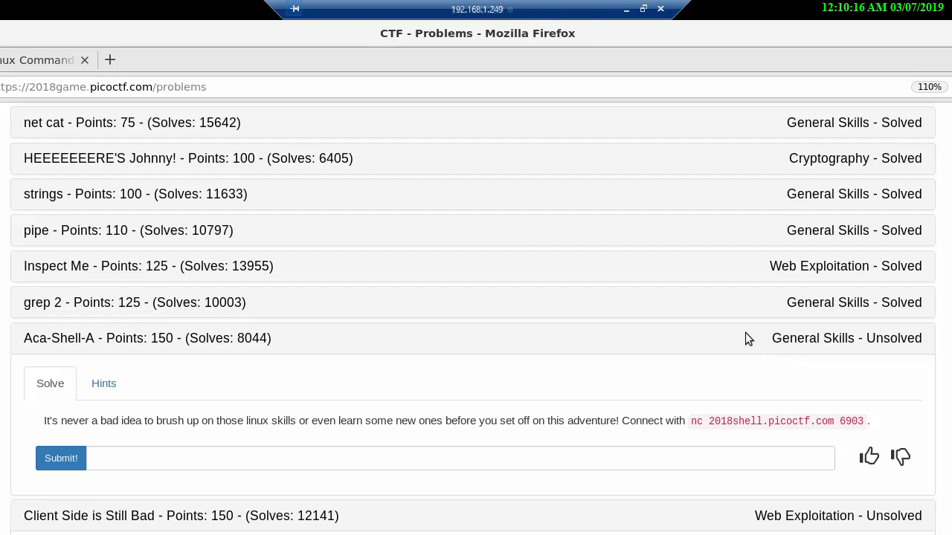
mouse_move(141, 445)
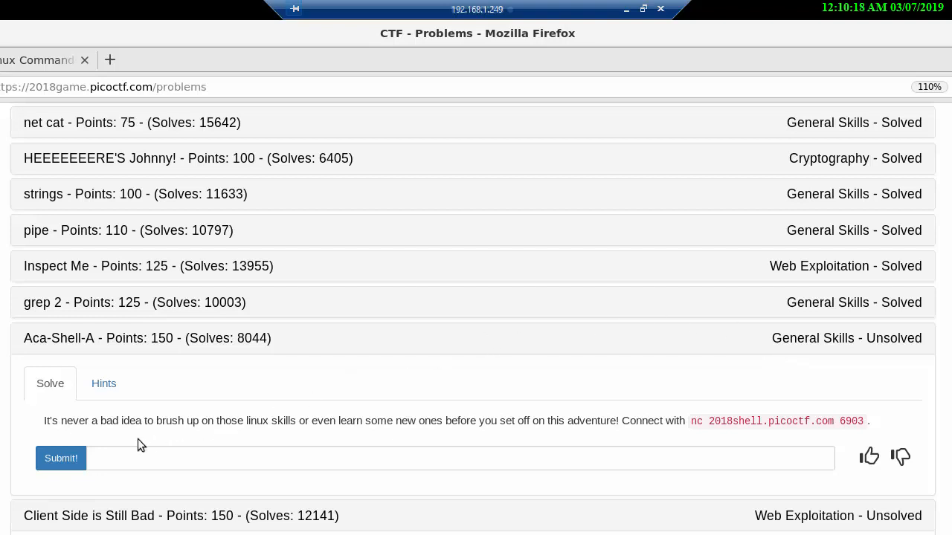
mouse_move(196, 448)
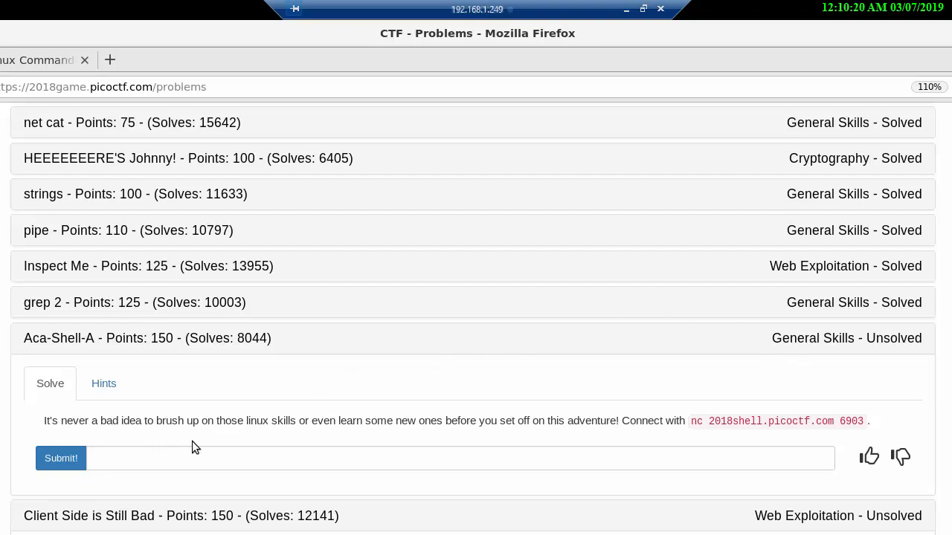
mouse_move(312, 440)
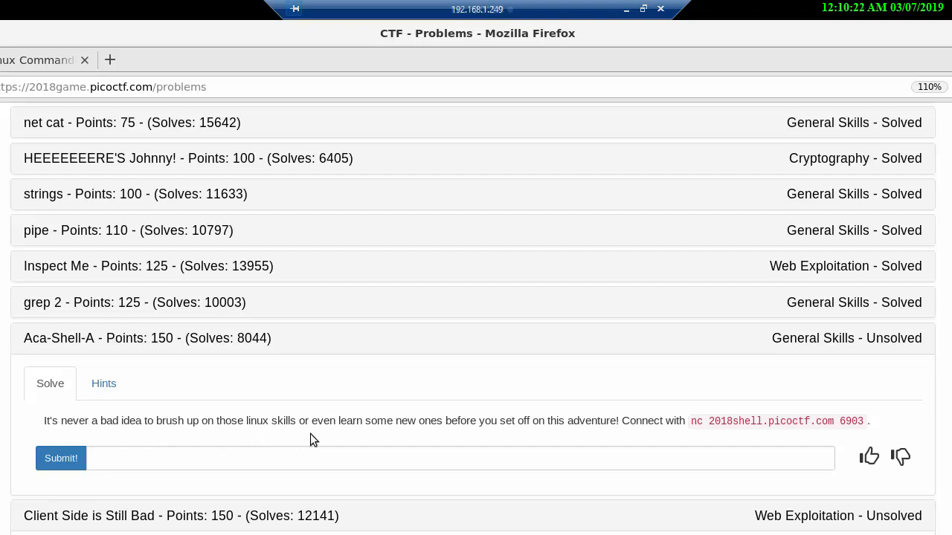
mouse_move(476, 437)
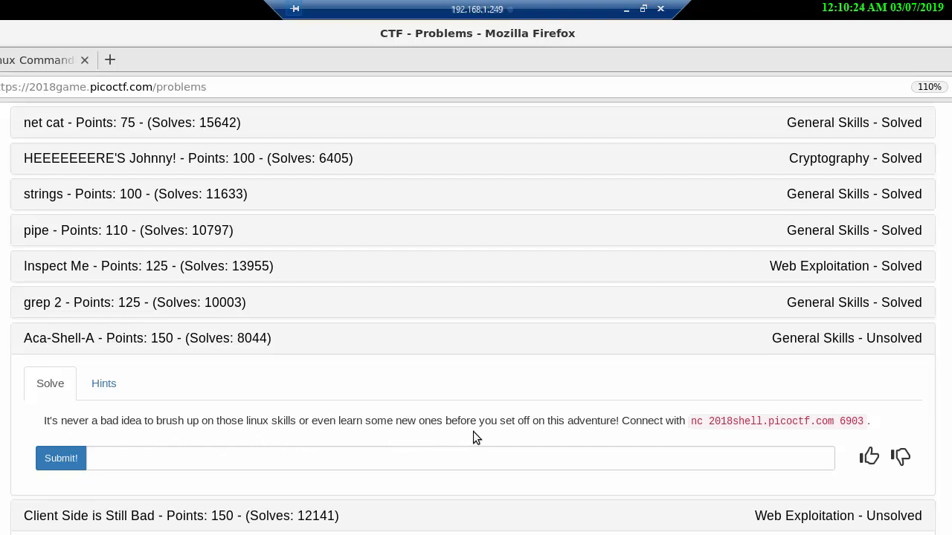
mouse_move(518, 441)
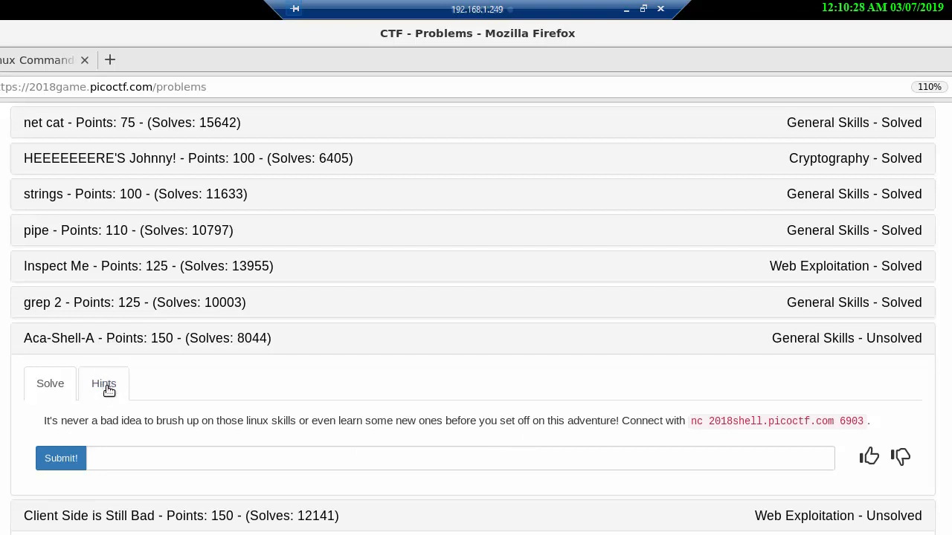
- Check the Aca-Shell-A hint, then select the nc 2018shell.picoctf.com 6903 command text
left_click(104, 383)
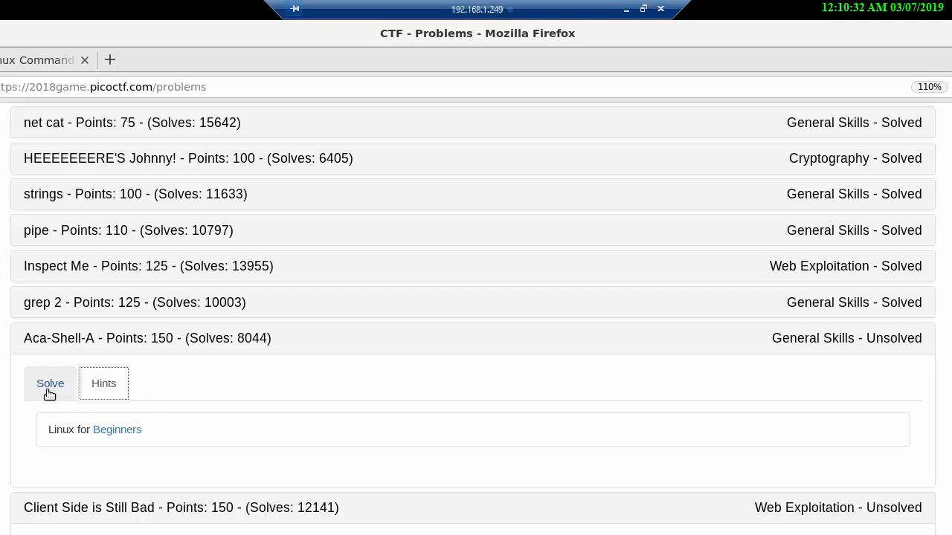
left_click(50, 383)
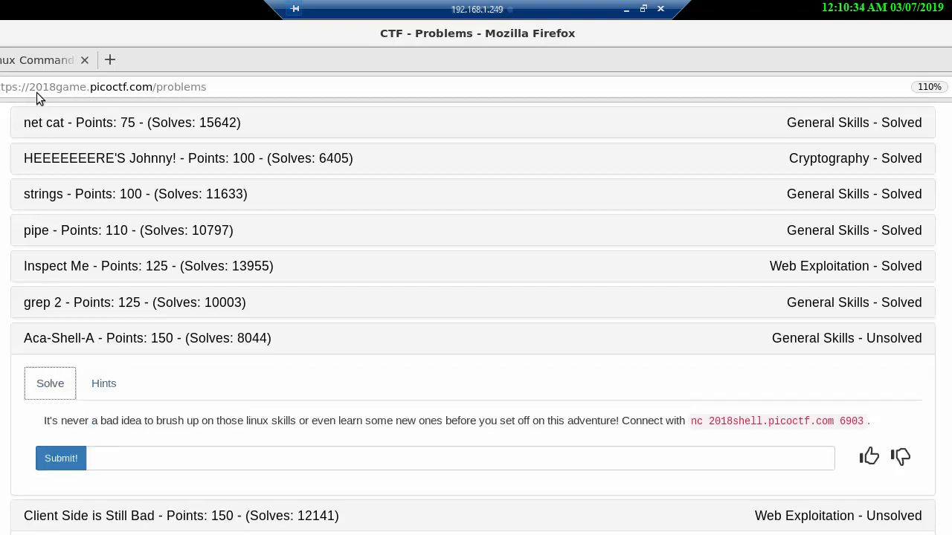
left_click(37, 59)
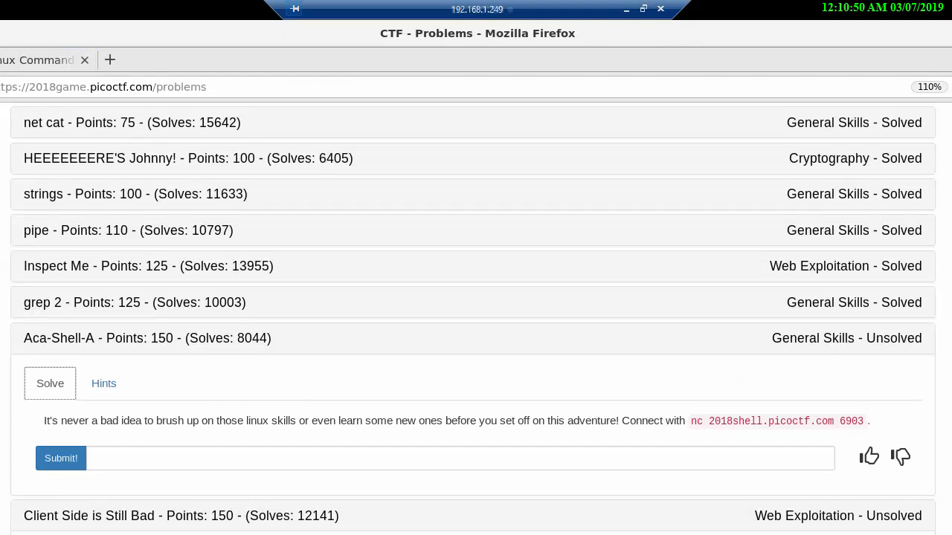
mouse_move(693, 421)
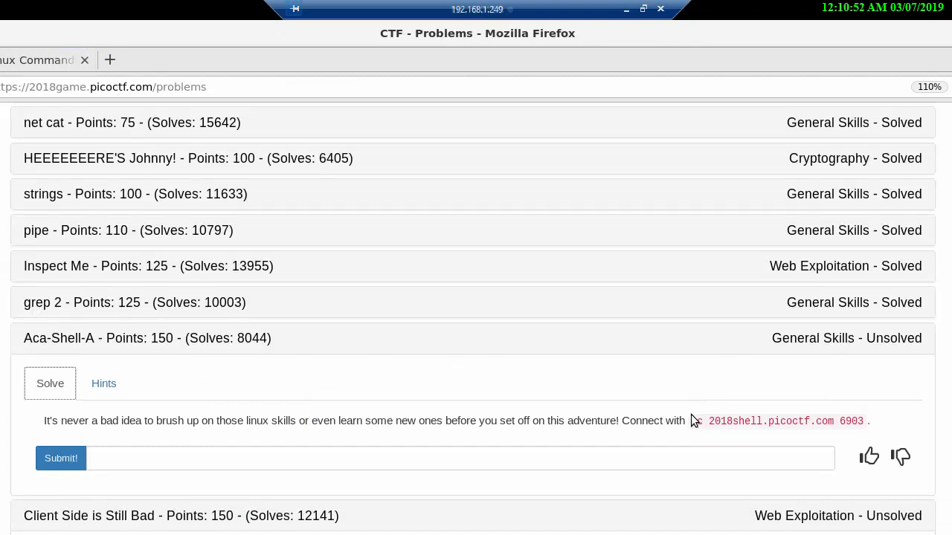
mouse_move(697, 421)
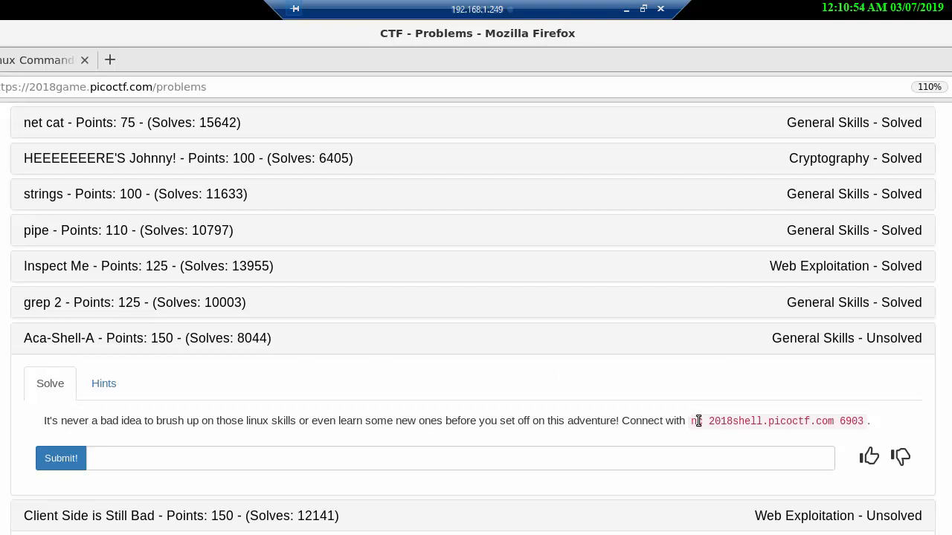
left_click_drag(690, 421, 803, 421)
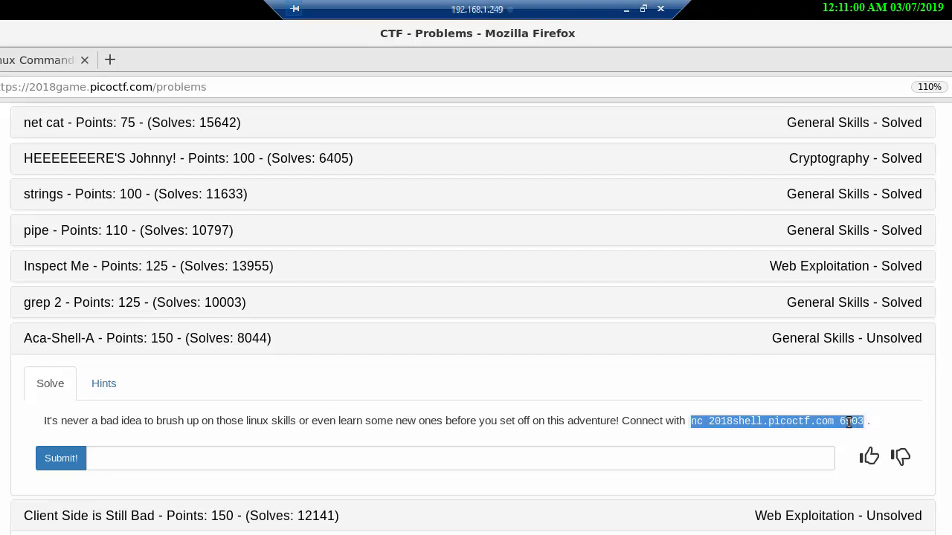
mouse_move(888, 442)
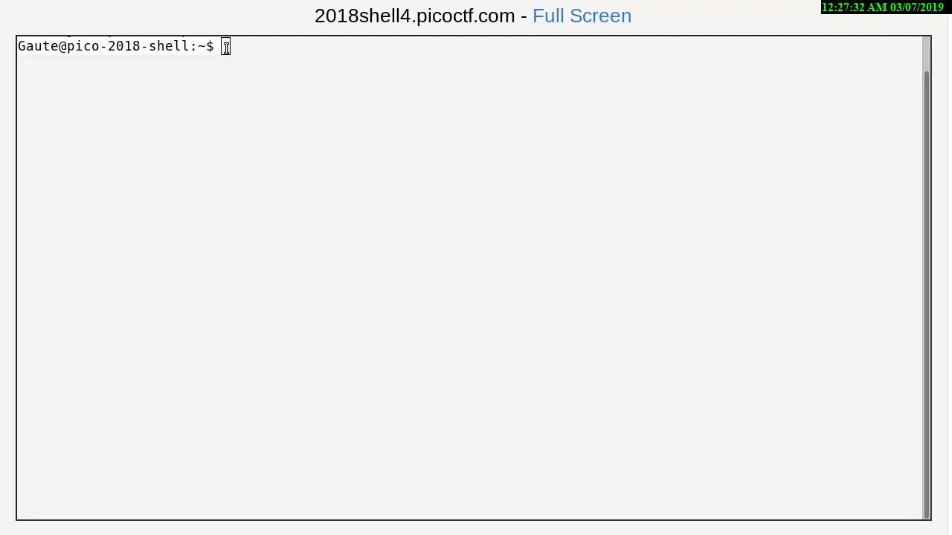
- Paste the nc 2018shell.picoctf.com 6903 command into the shell prompt through the paste box
right_click(227, 46)
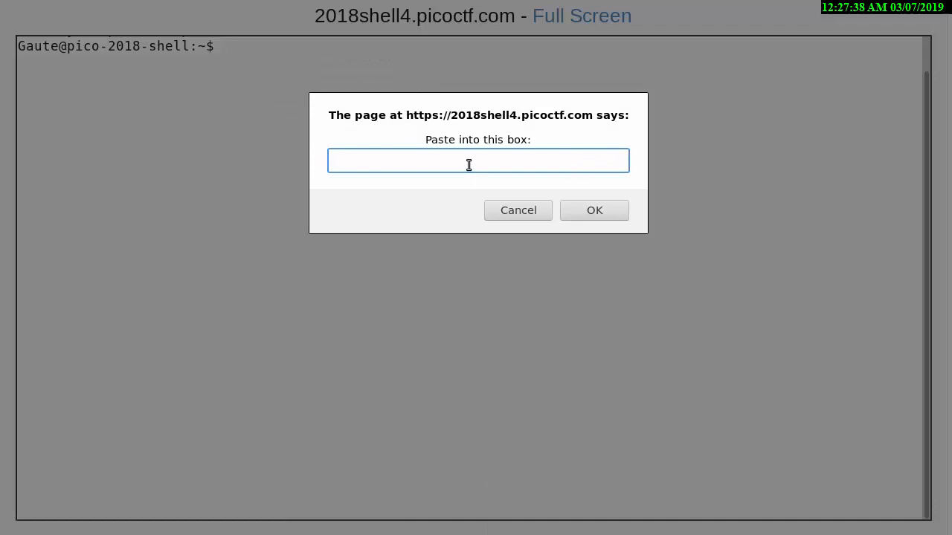
right_click(468, 160)
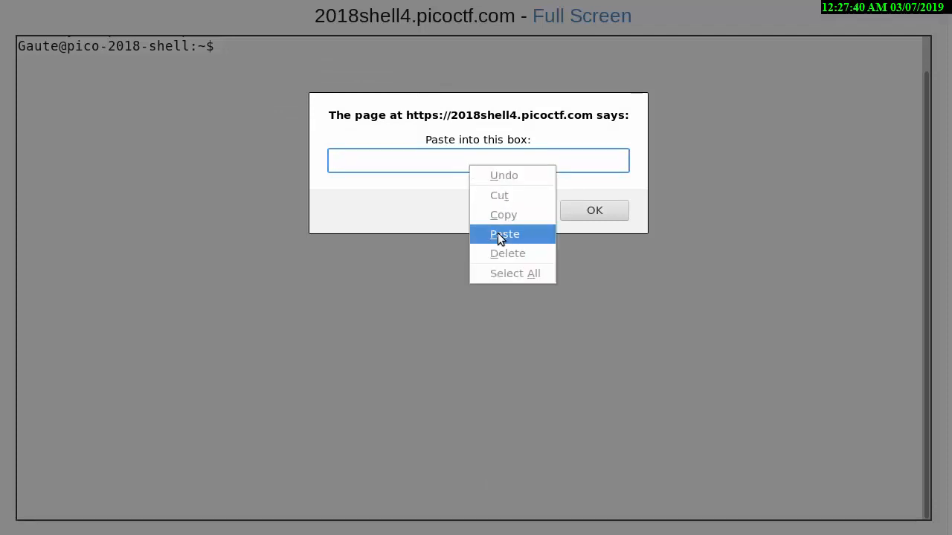
left_click(505, 233)
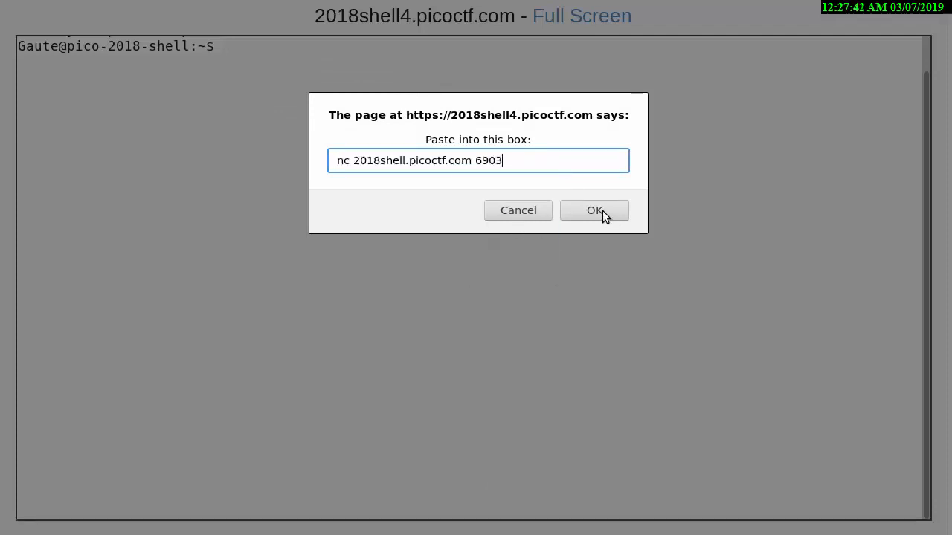
left_click(594, 210)
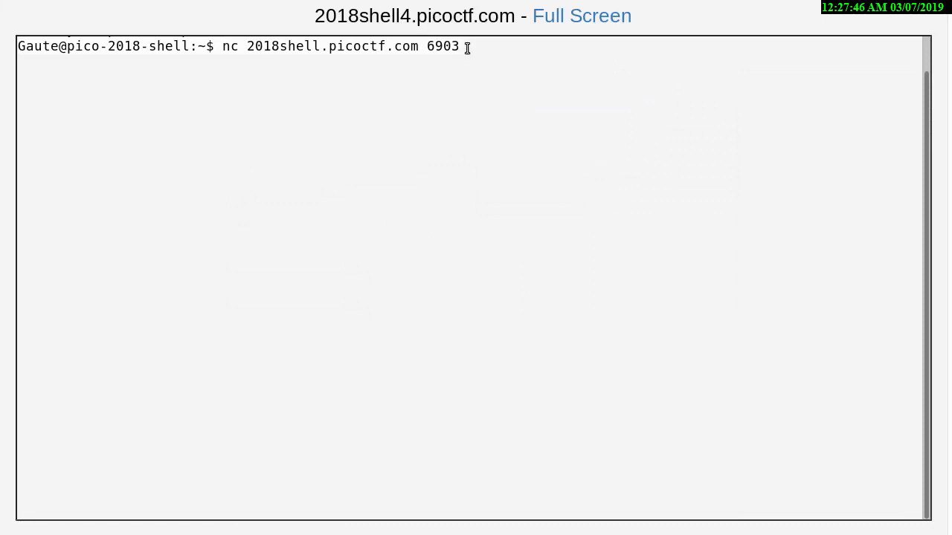
mouse_move(512, 150)
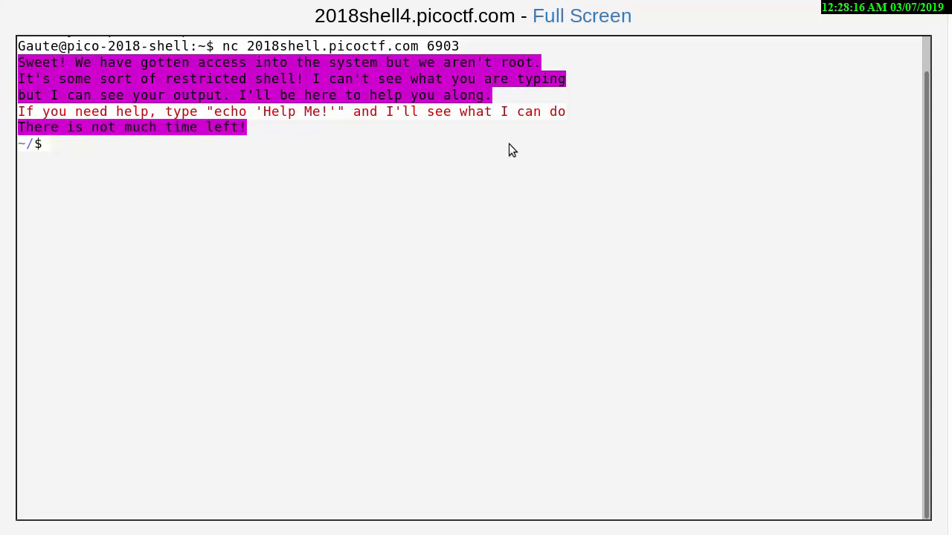
- Run ls, try ls -la, and attempt clear in the challenge shell
type("ls")
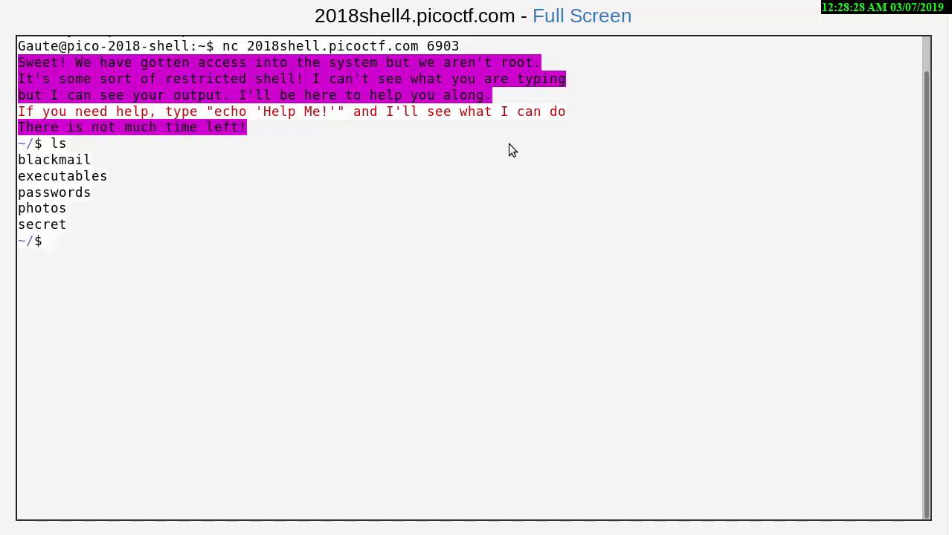
type("ls")
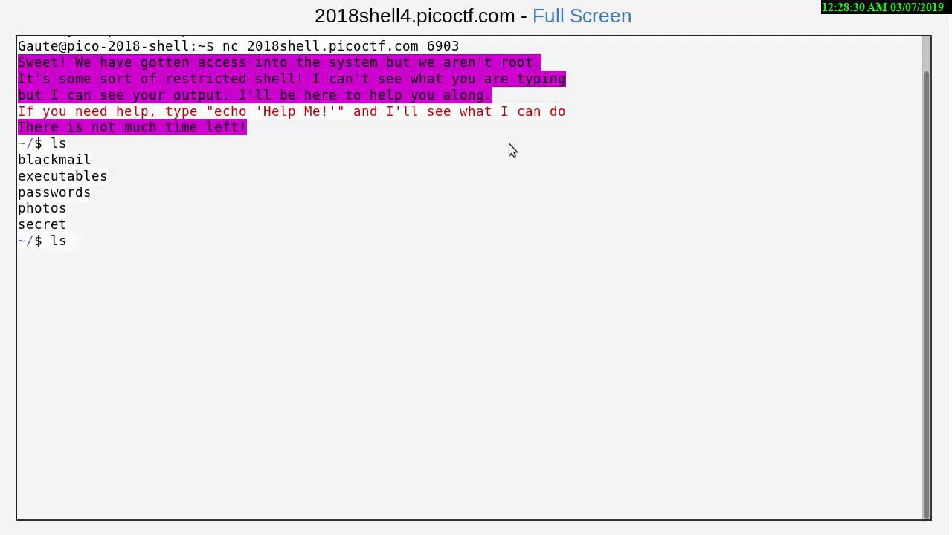
type("-la")
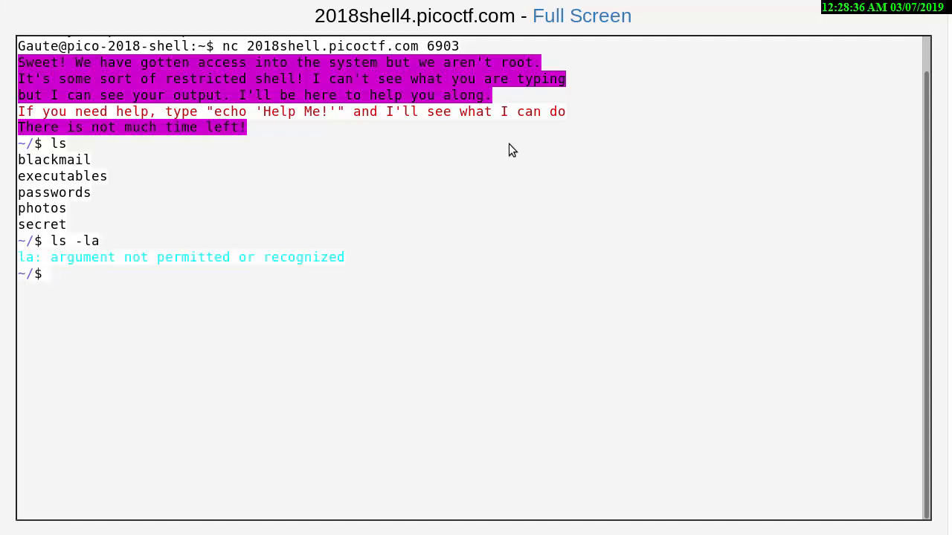
type("clear")
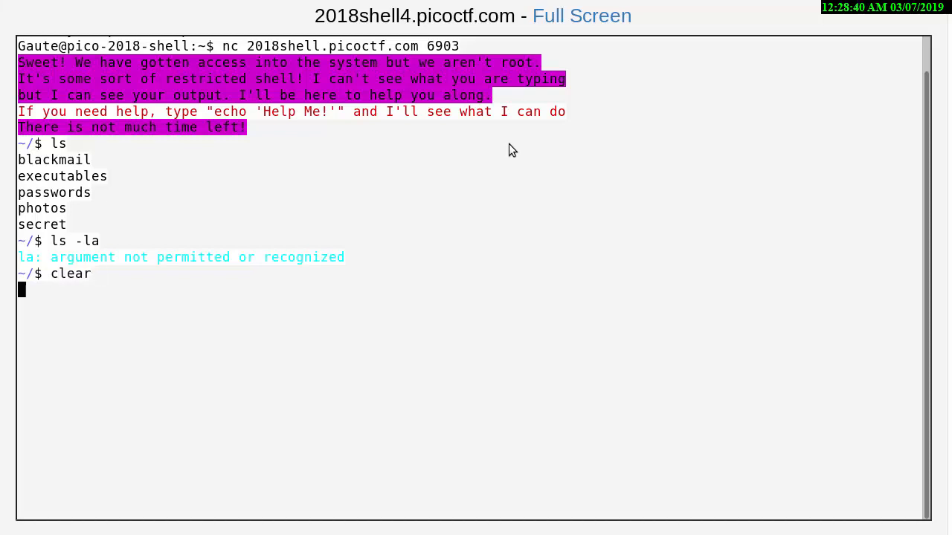
key("Return")
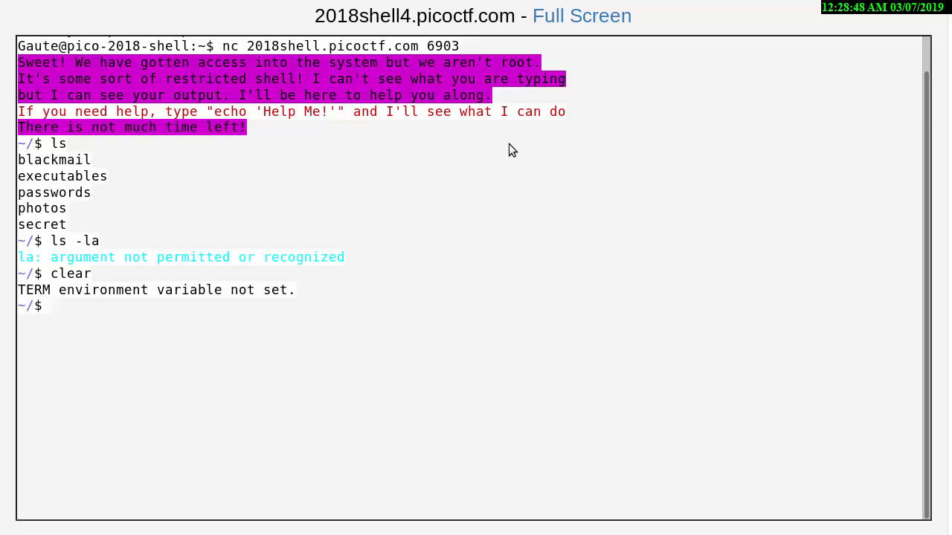
- Confirm the blackmail folder is empty with ls, then go back up and enter secret
type("cd")
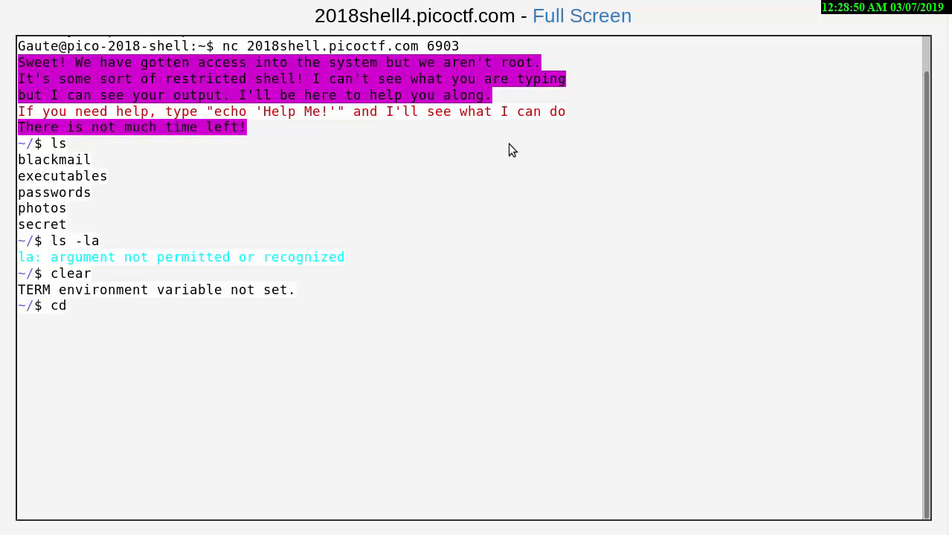
type("blackmai")
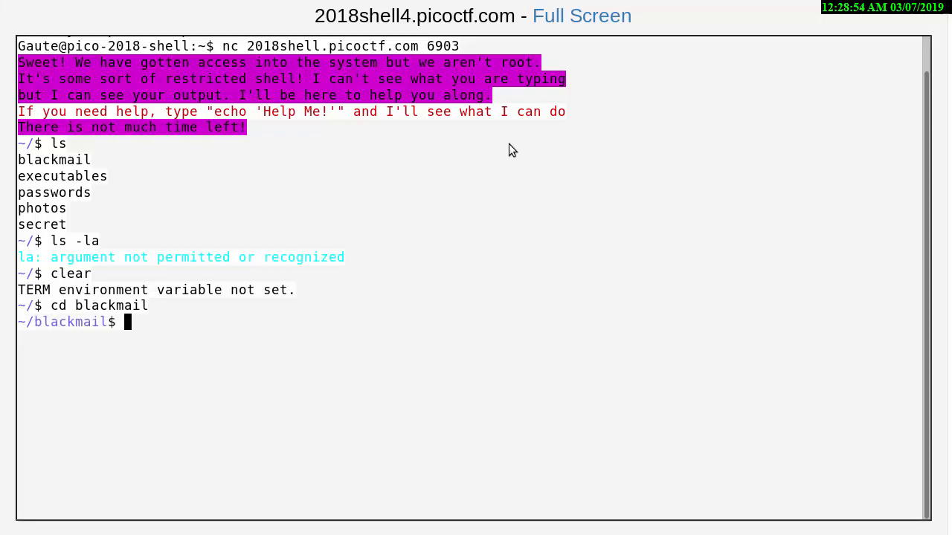
type("ls")
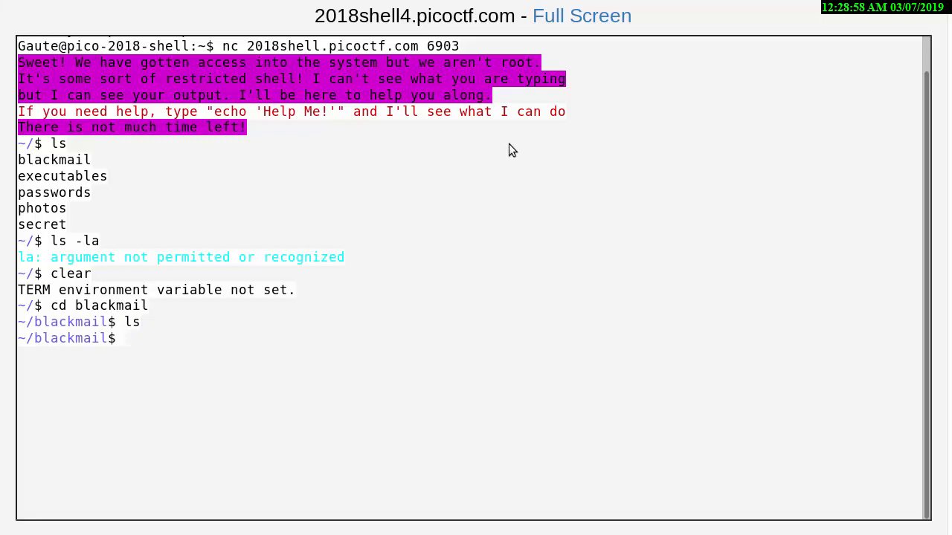
type("cd ..")
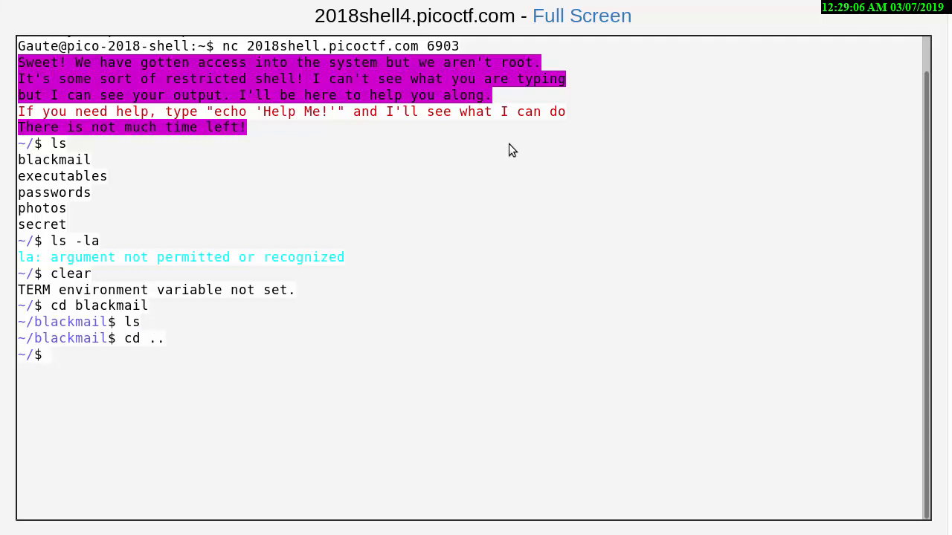
type("c")
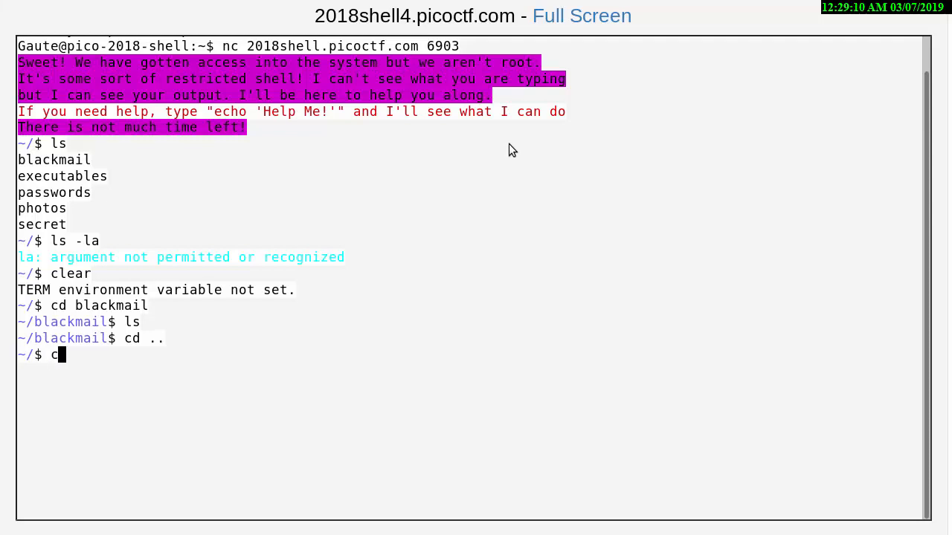
type("d se")
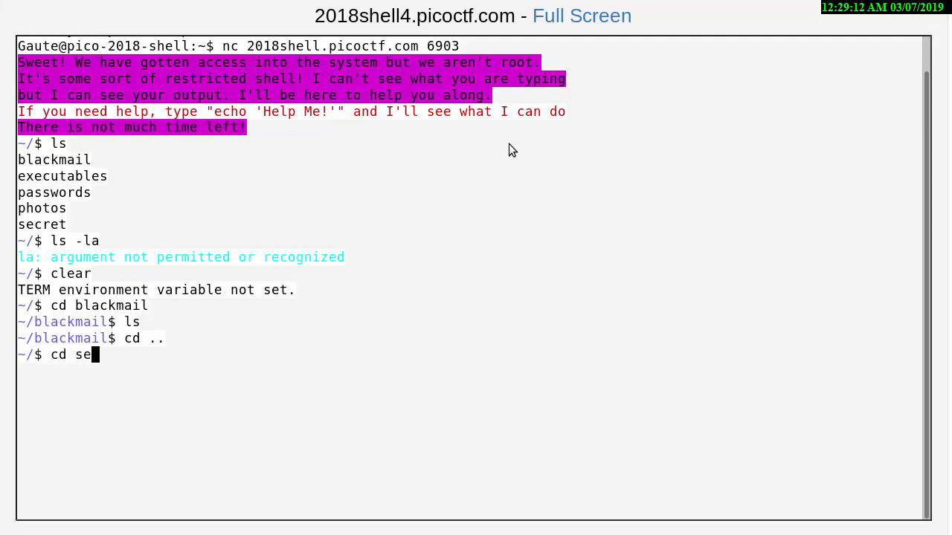
type("cret")
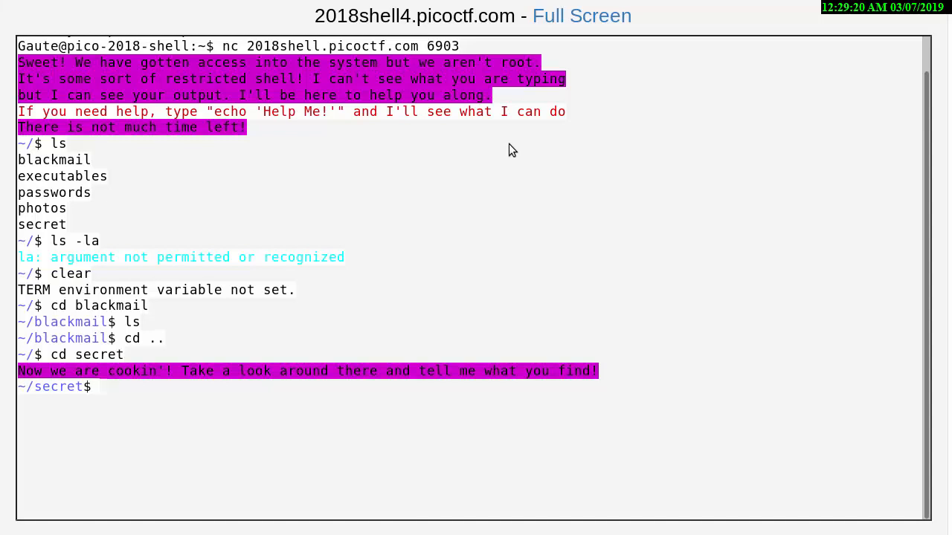
- List the intel and profile files in ~/secret, then delete the intel files with rm i*
type("ls")
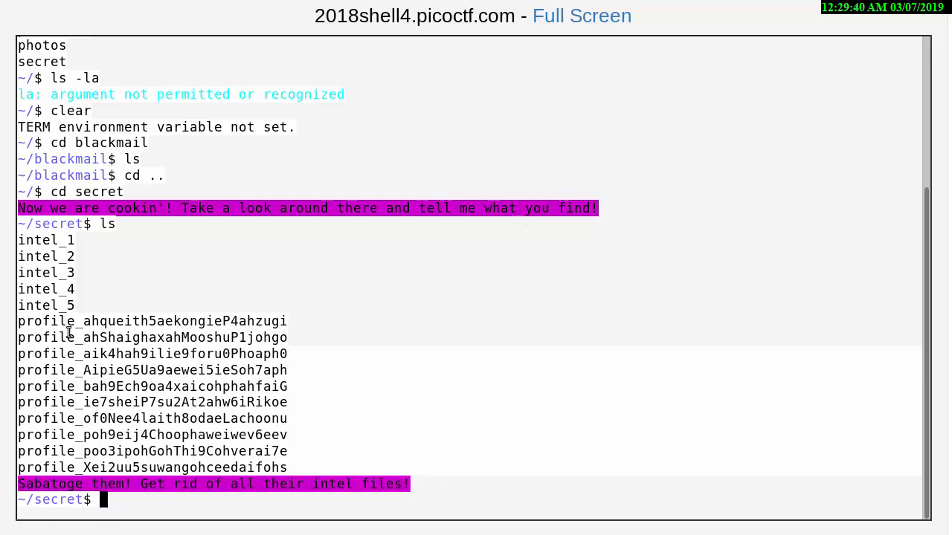
mouse_move(53, 326)
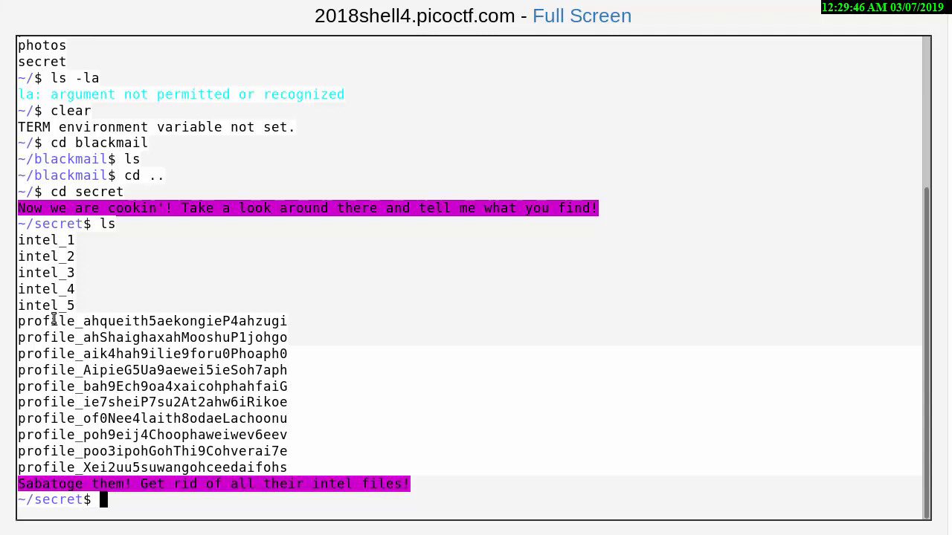
mouse_move(78, 257)
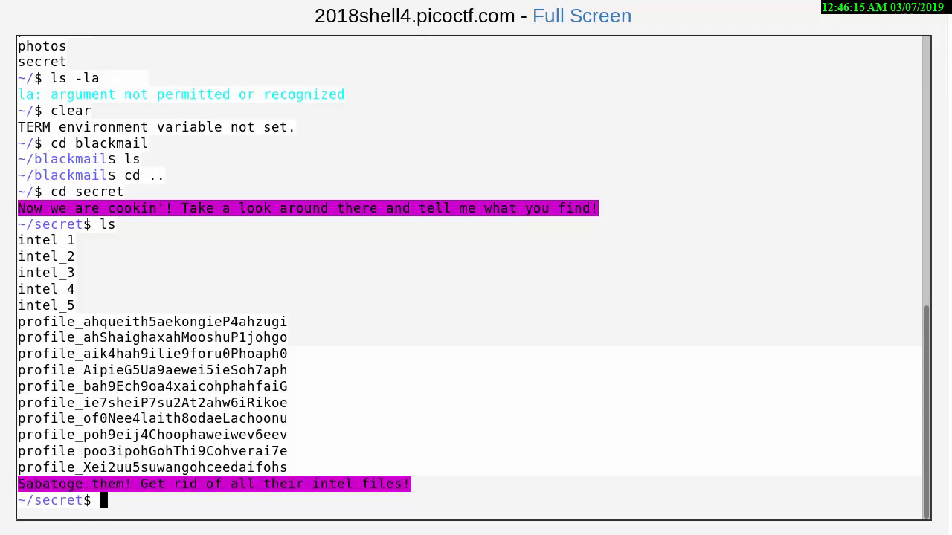
type("rm")
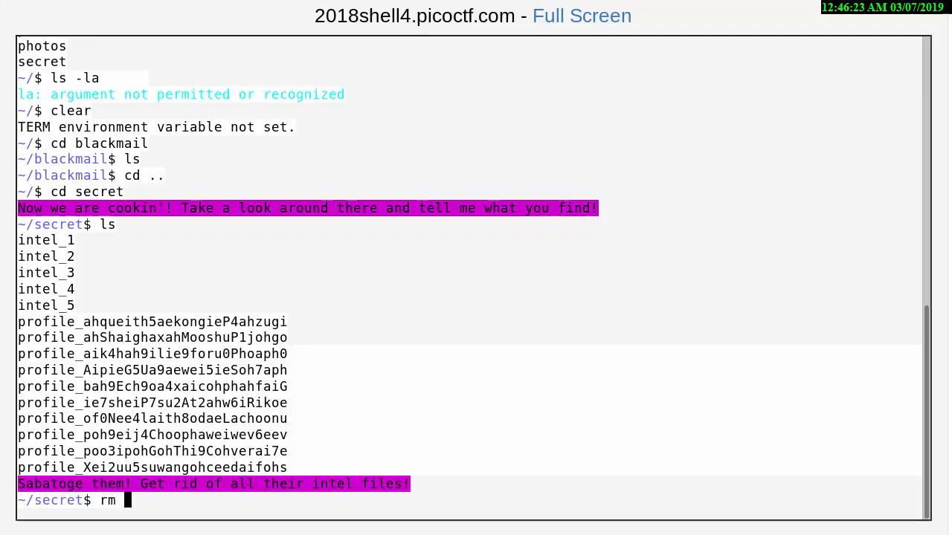
type("i")
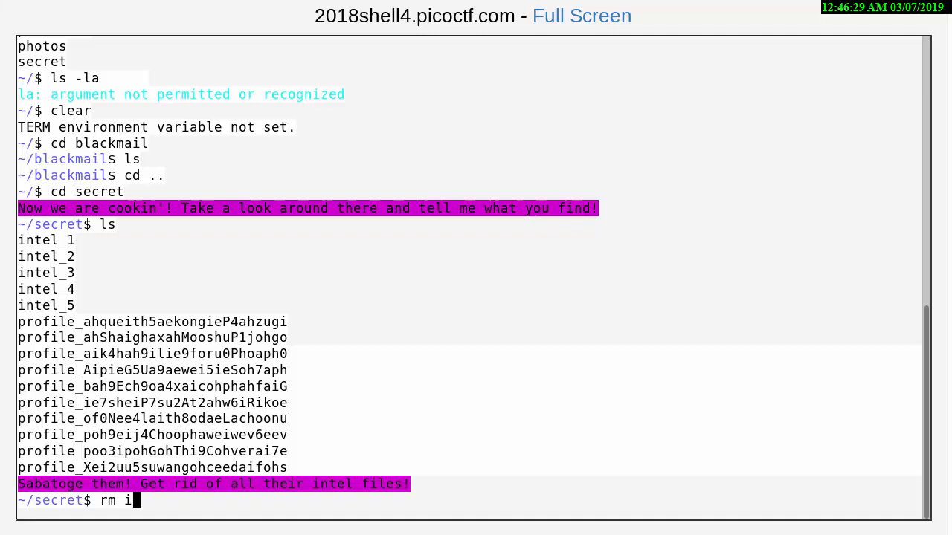
type("*")
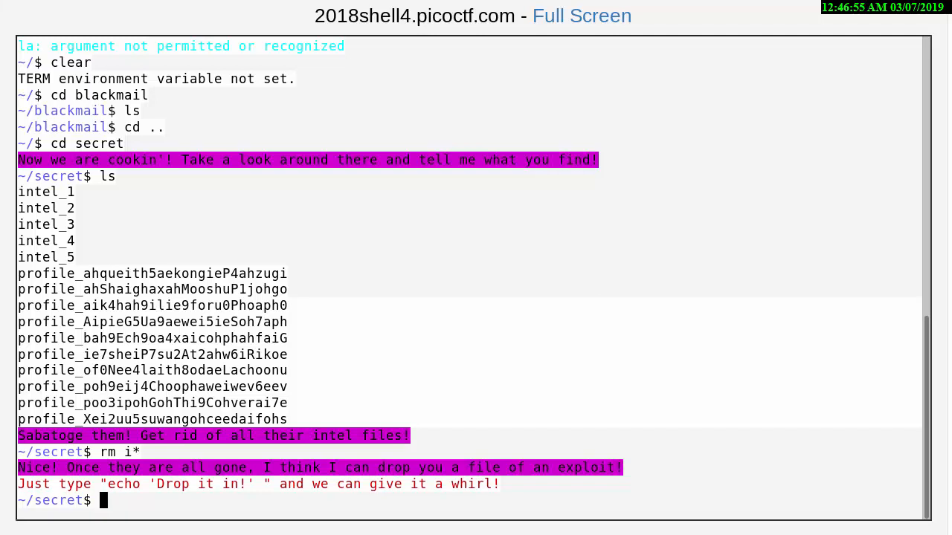
- Run echo 'Drop it in!' so the exploit lands in the executables folder
type("\"")
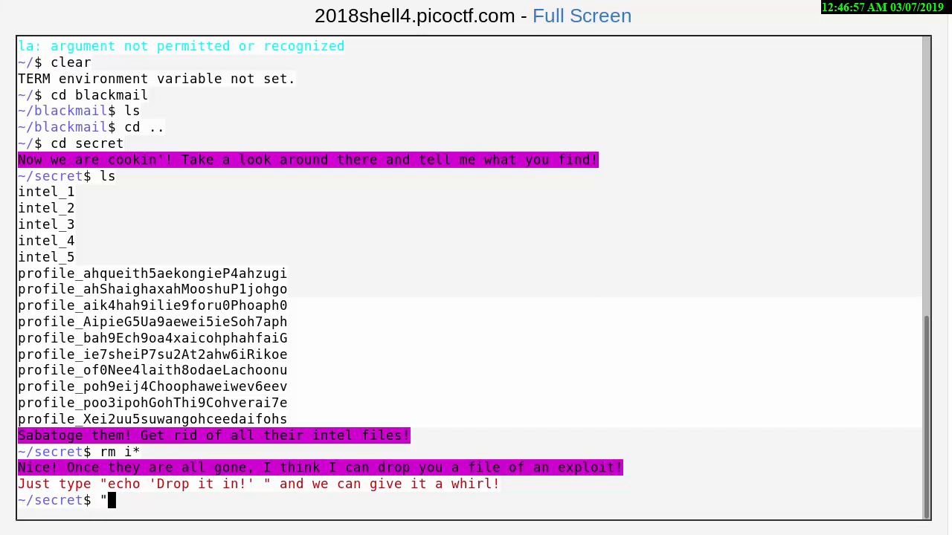
type("ech")
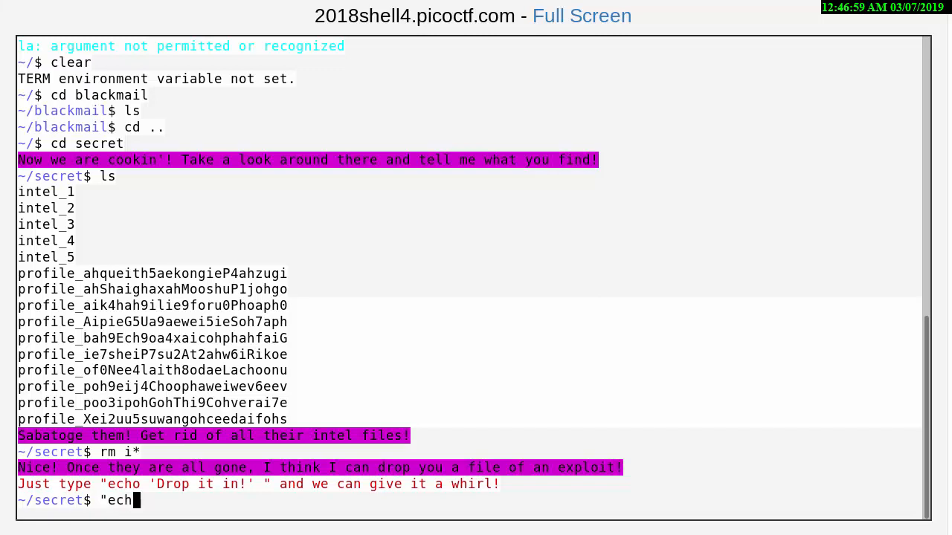
type("o '")
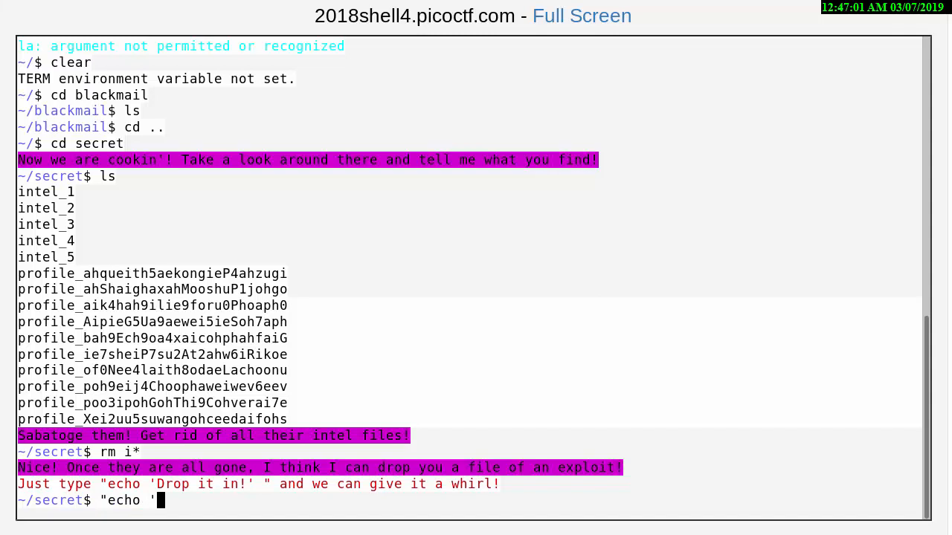
type("Dro")
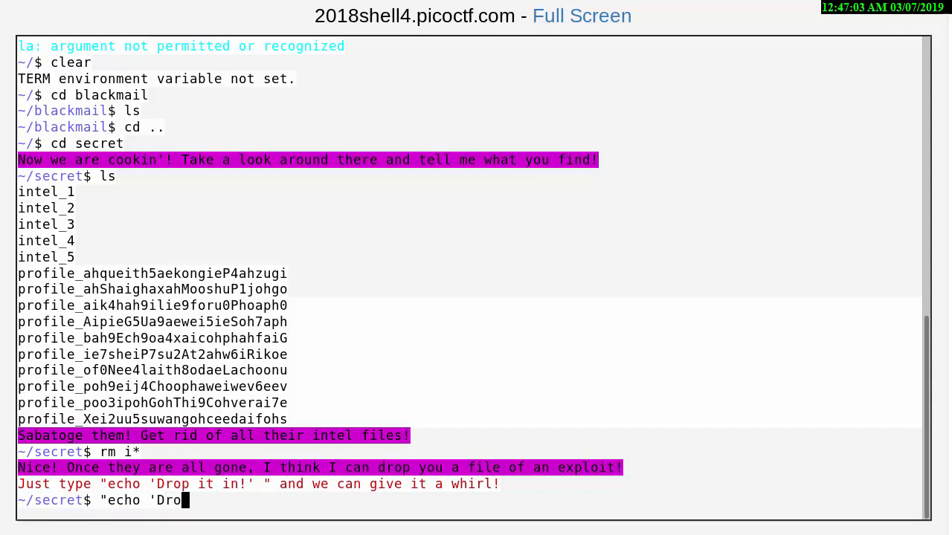
type("p it in")
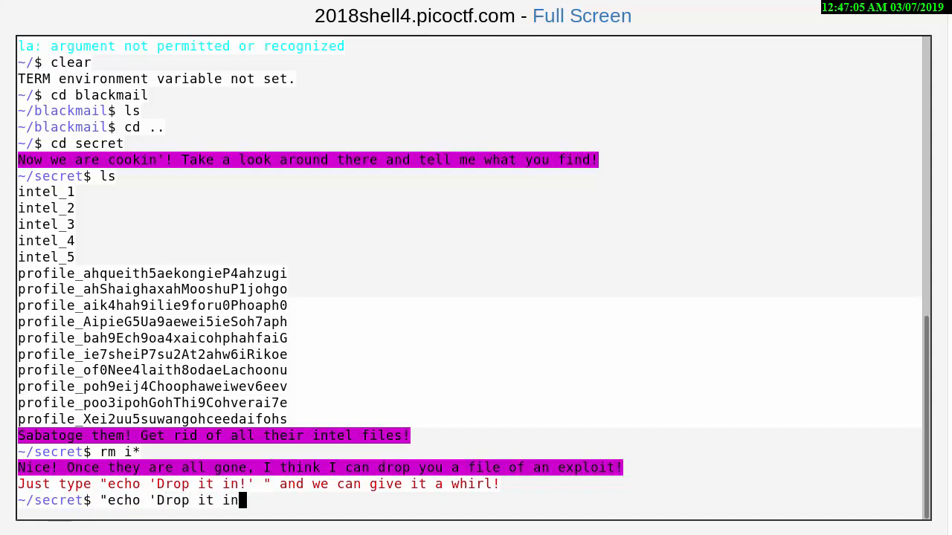
type("!")
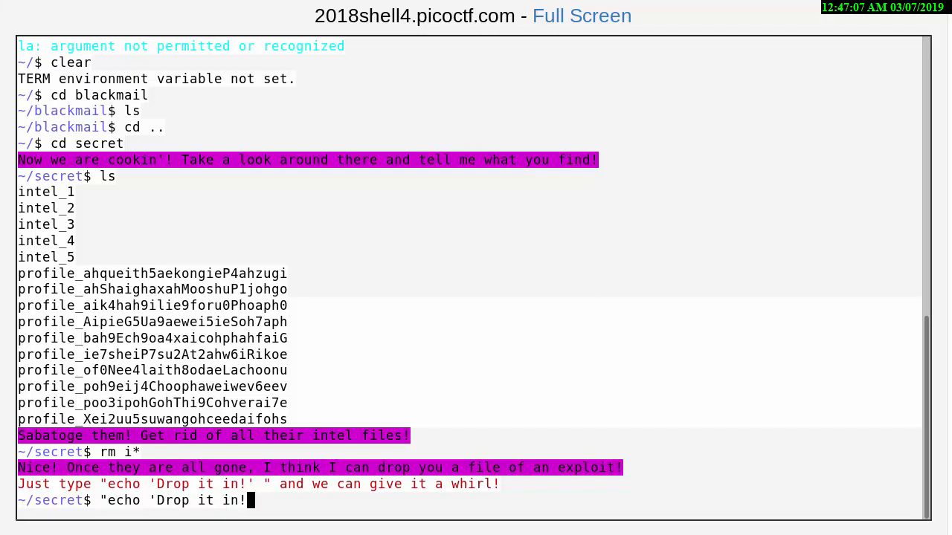
type("\"")
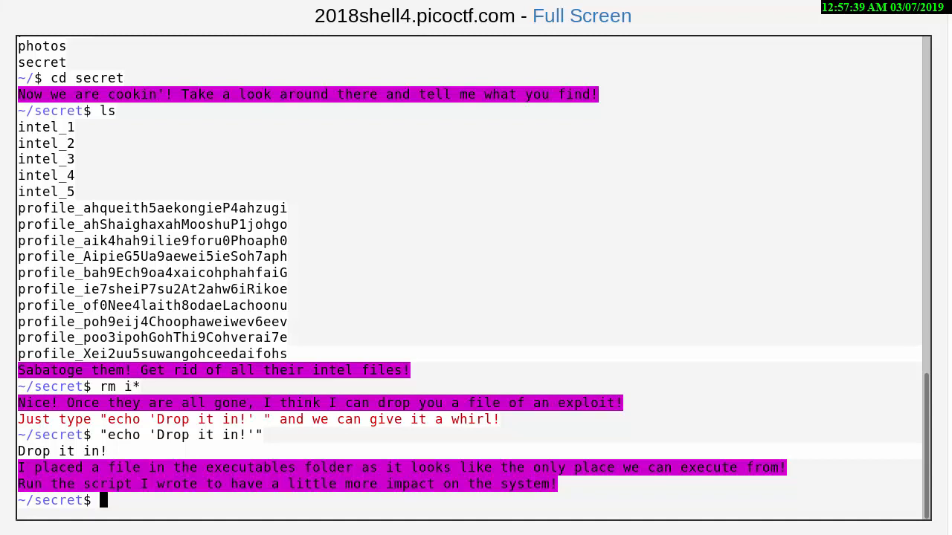
- Go up with cd .., enter executables, and list it to find dontLookHere
type("cd")
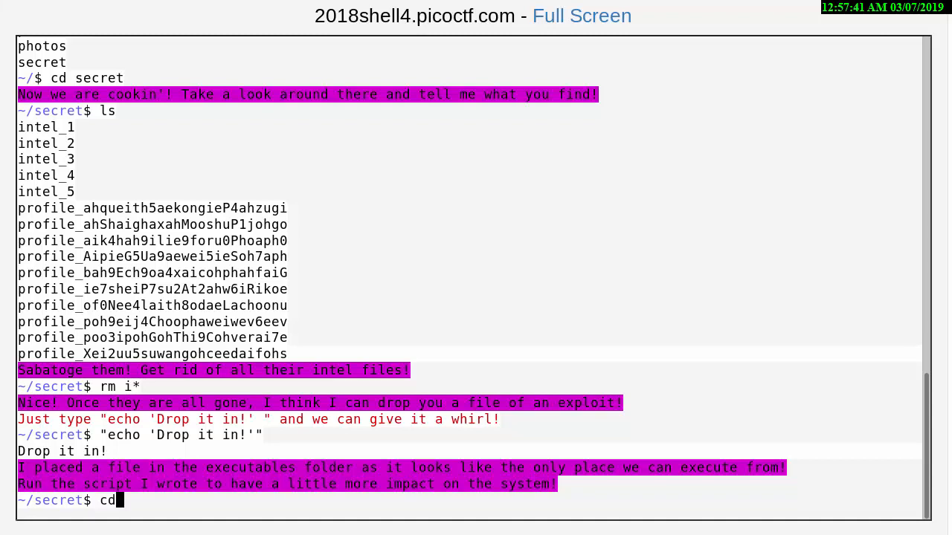
type("\" \"")
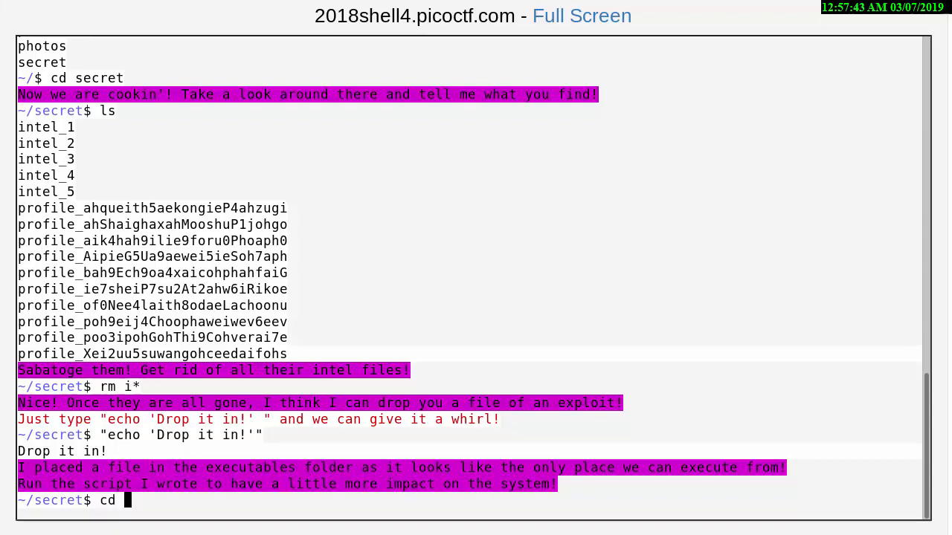
type("..")
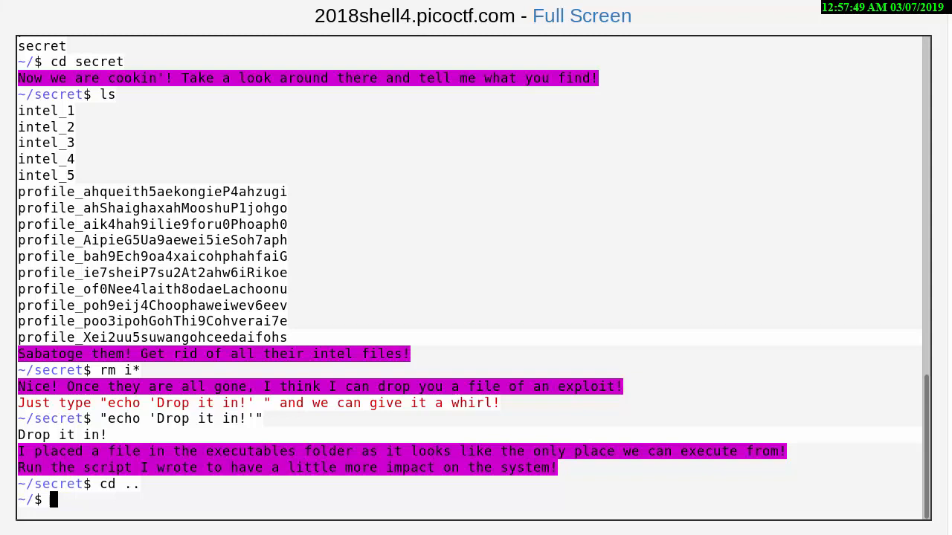
type("cd")
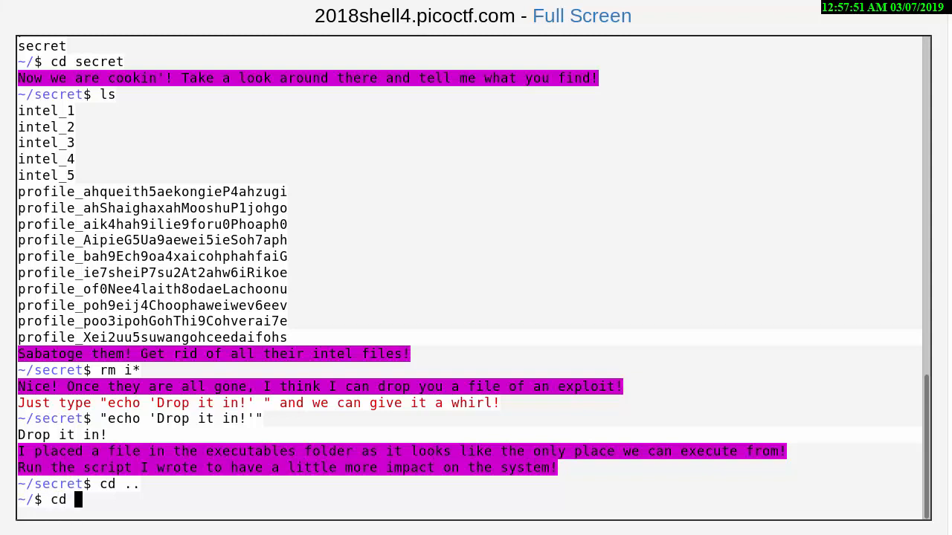
type("executa")
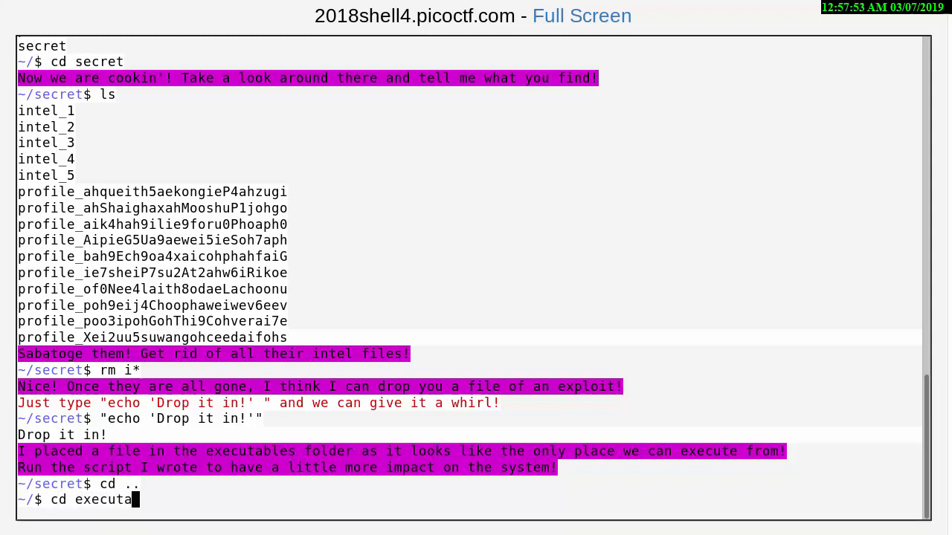
type("bles")
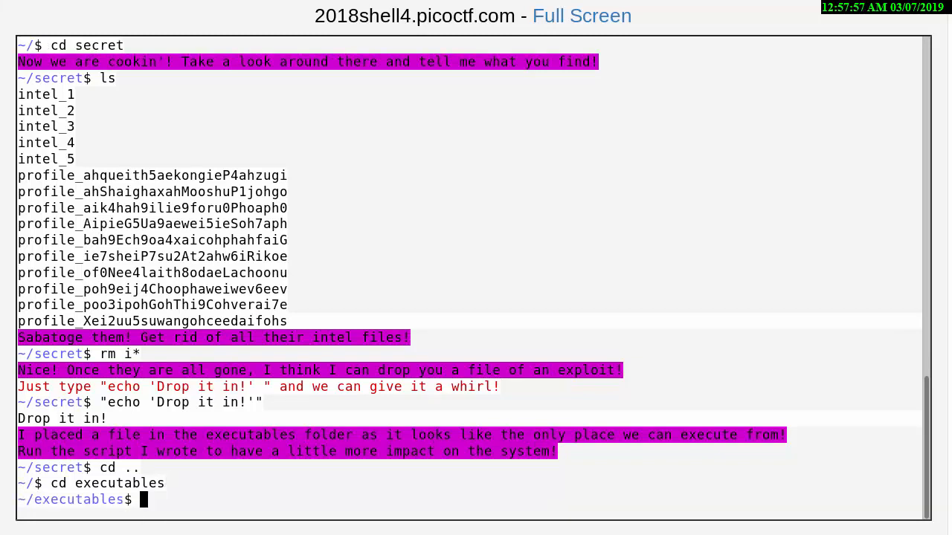
type("ls")
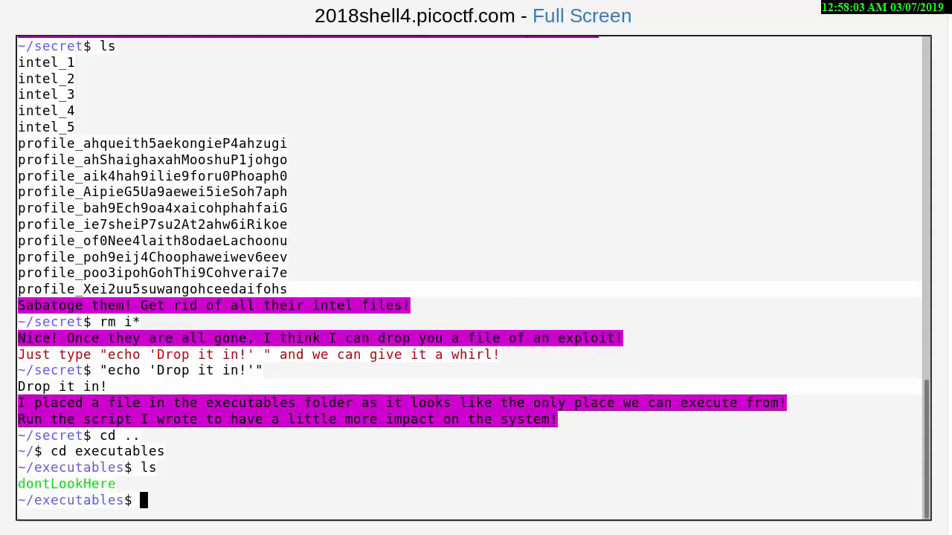
- Print dontLookHere with cat, revealing a root-only loop echoing /var/log files
type("c")
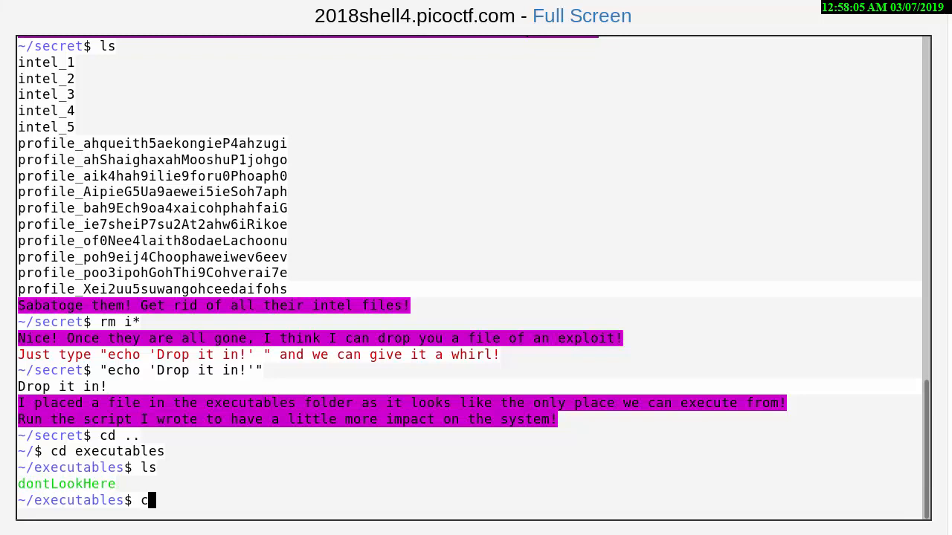
type("at")
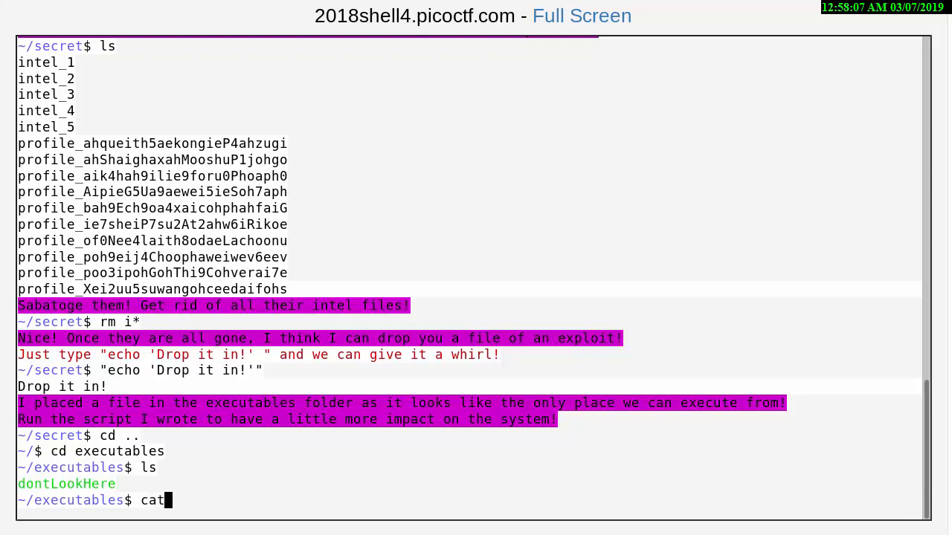
type("dont")
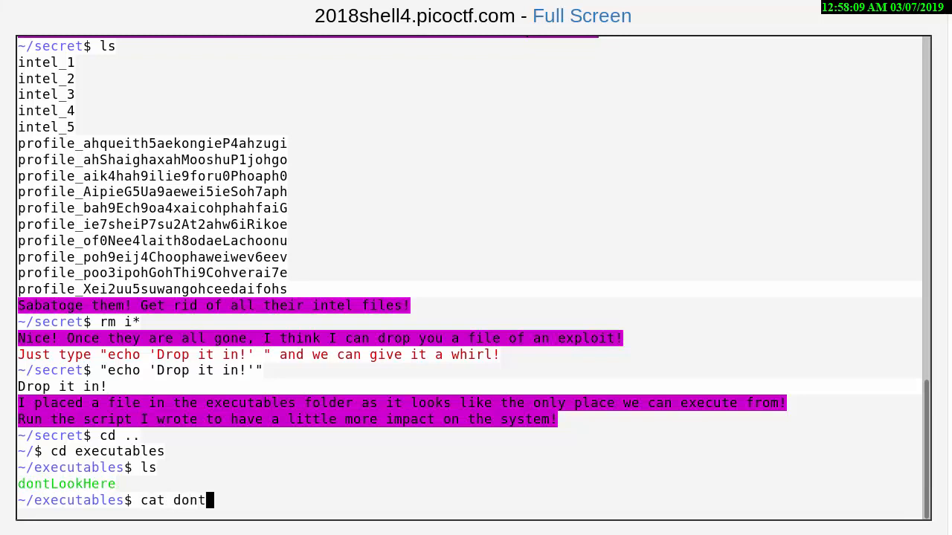
type("Look")
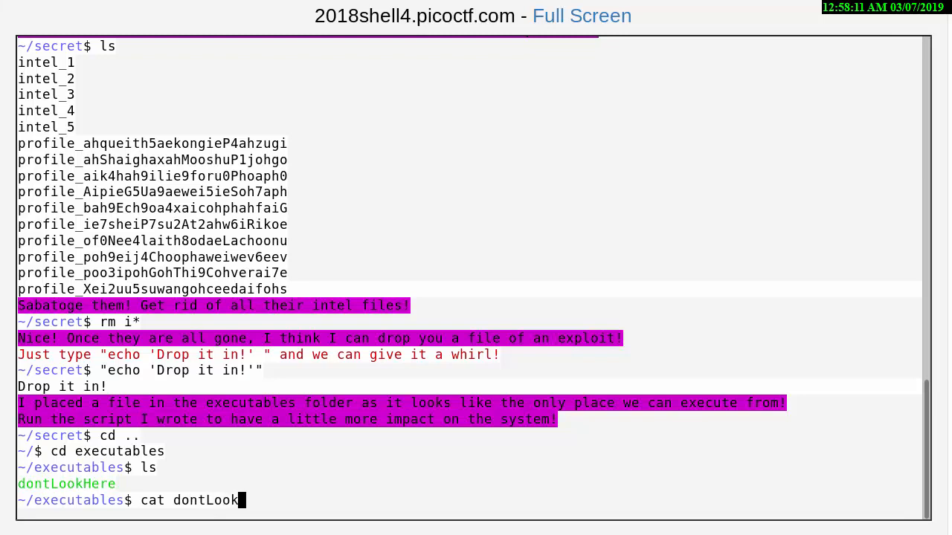
type("Here")
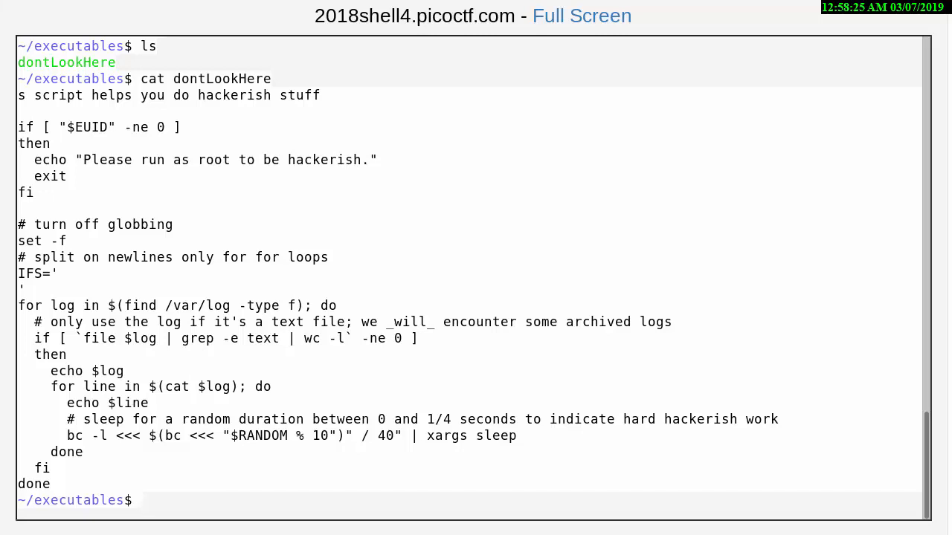
- Execute ./dontLookHere and scroll through its hex dump until the username prompt
type(".")
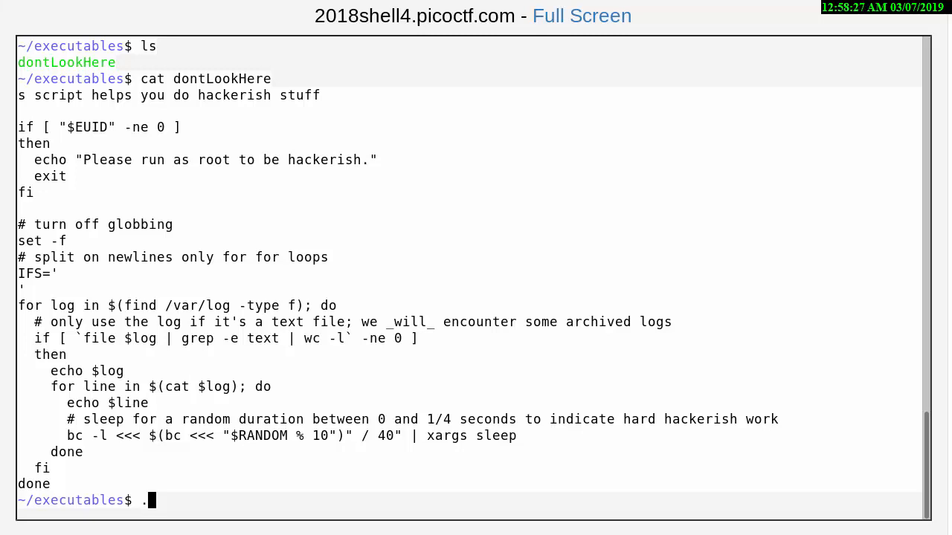
type("/")
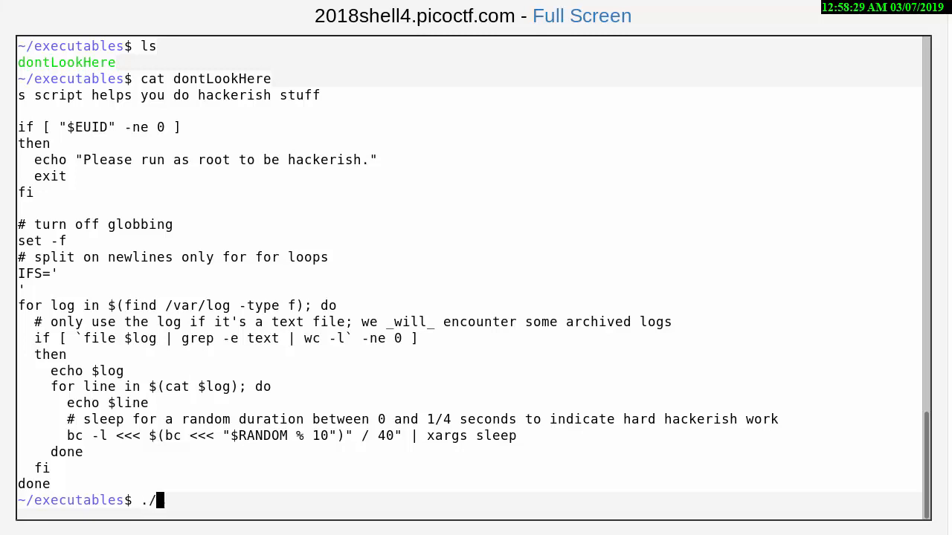
type("don")
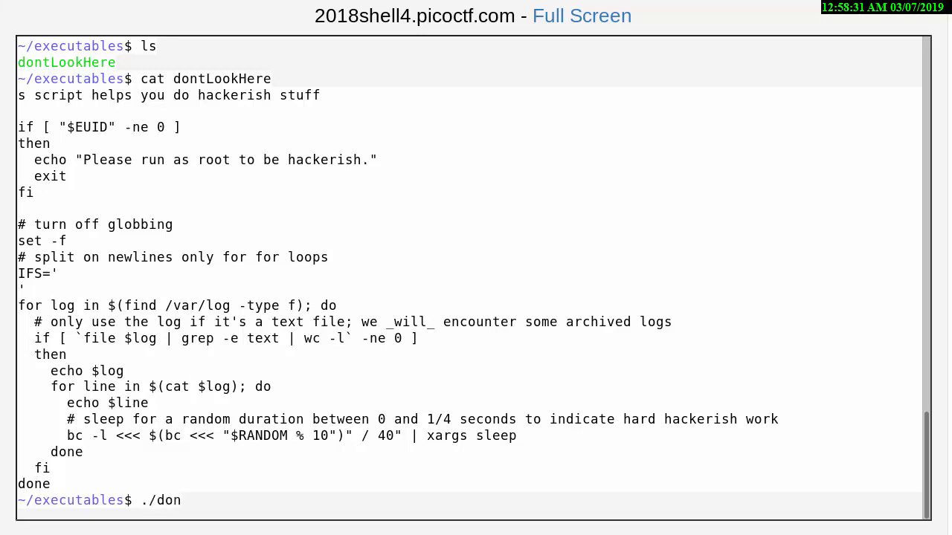
type("tLook")
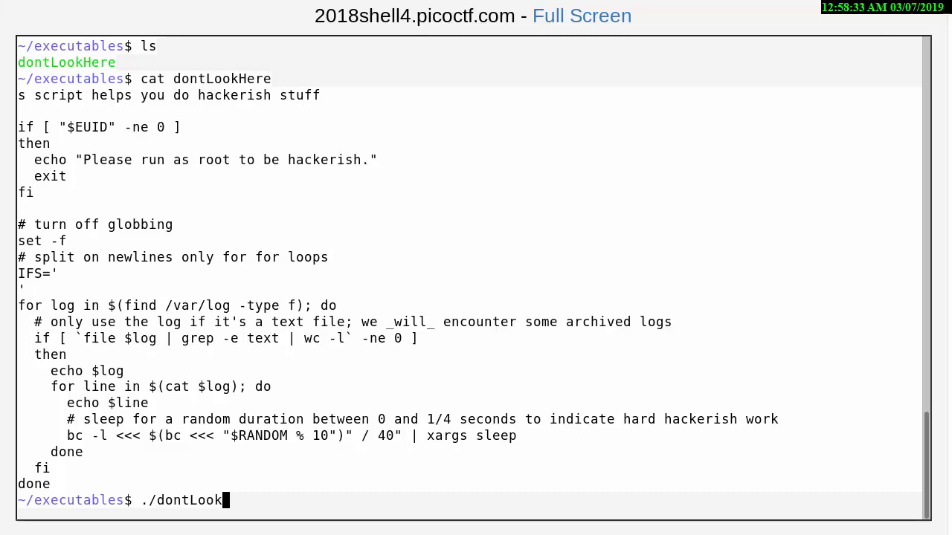
type("Here")
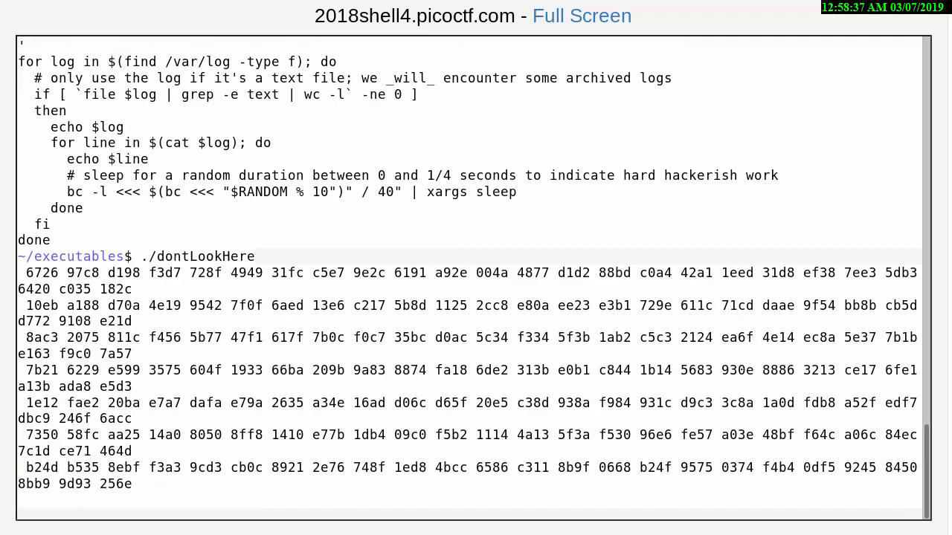
scroll("down", 3)
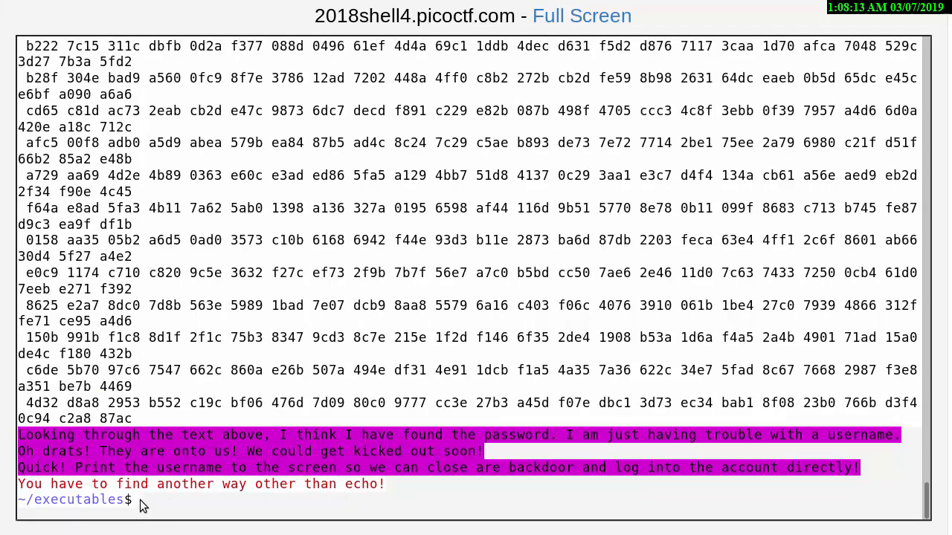
mouse_move(6, 486)
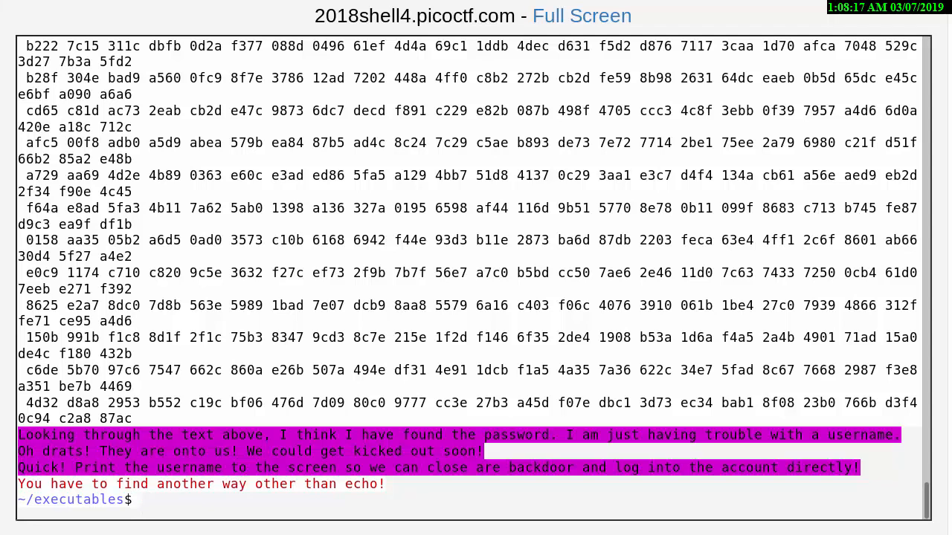
- Print the username with whoami and scroll through the output
type("wh")
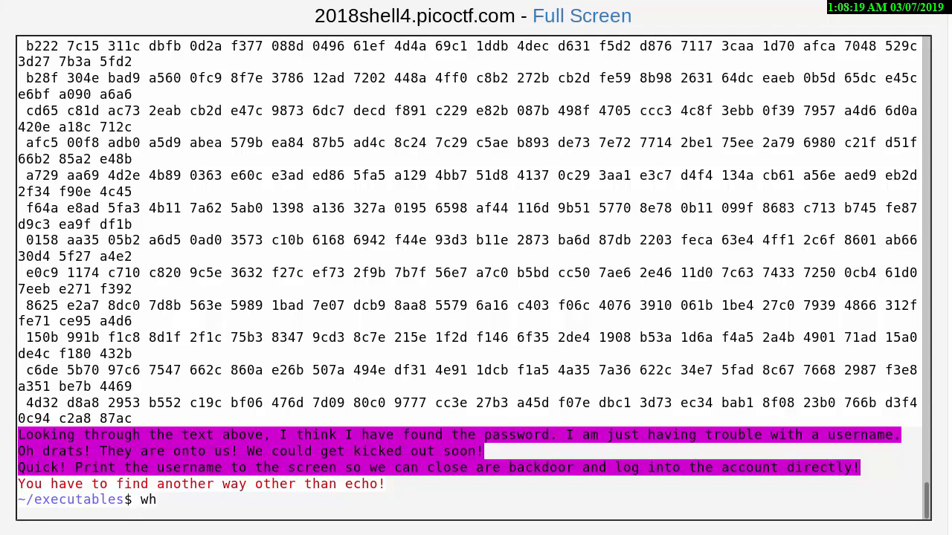
type("oam")
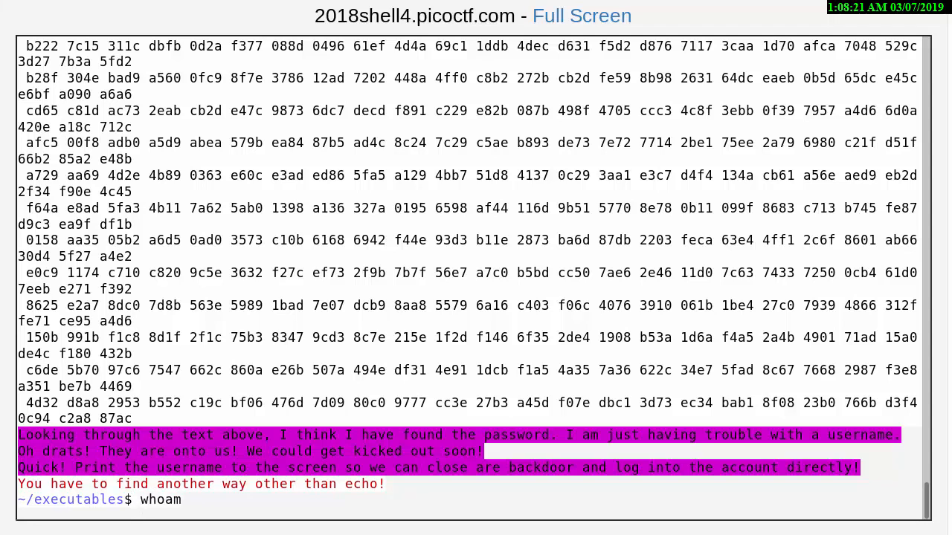
type("i")
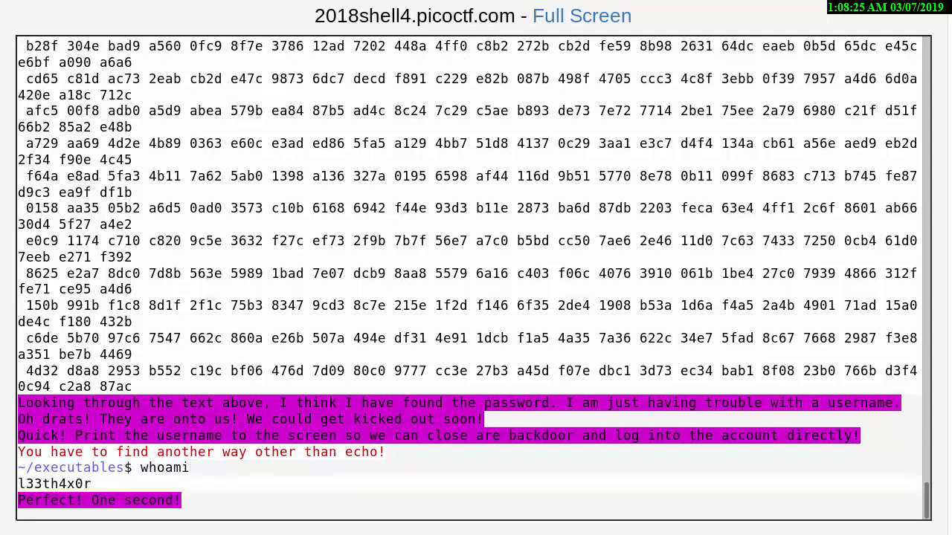
scroll("down", 3)
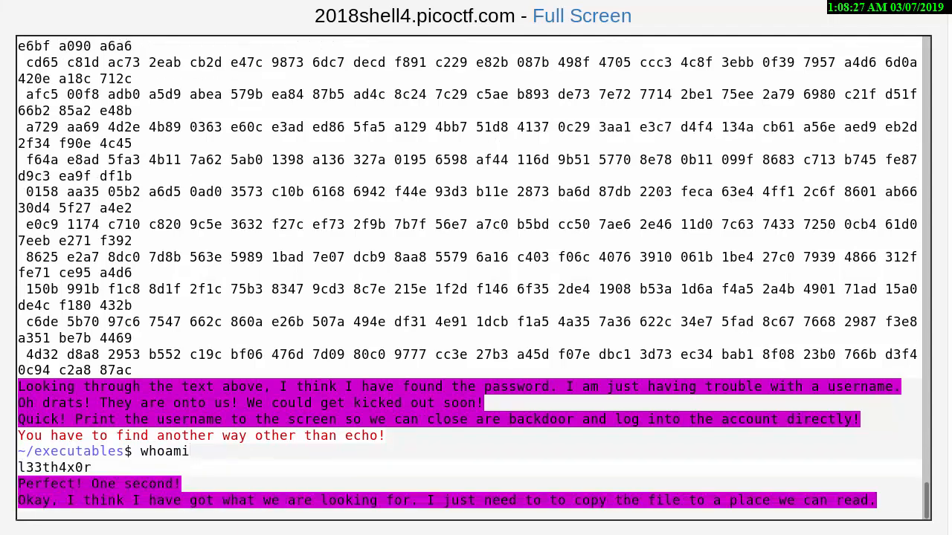
scroll("down", 3)
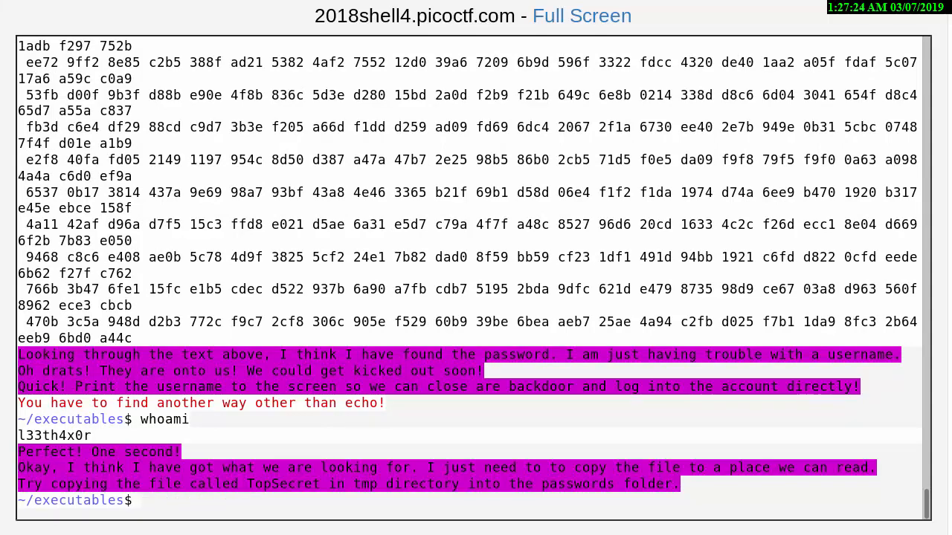
- Move up to home, list it, and copy /tmp/TopSecret into passwords
type("cd ..")
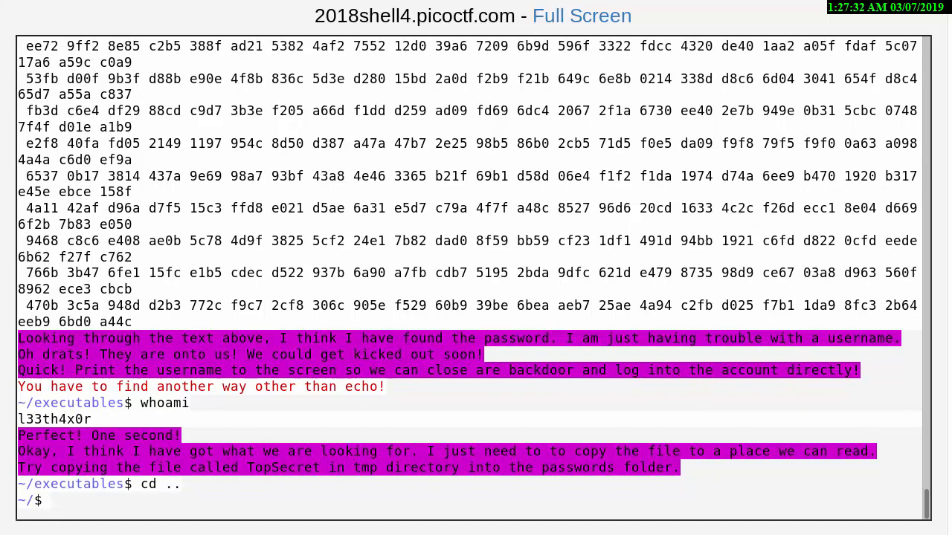
type("ls")
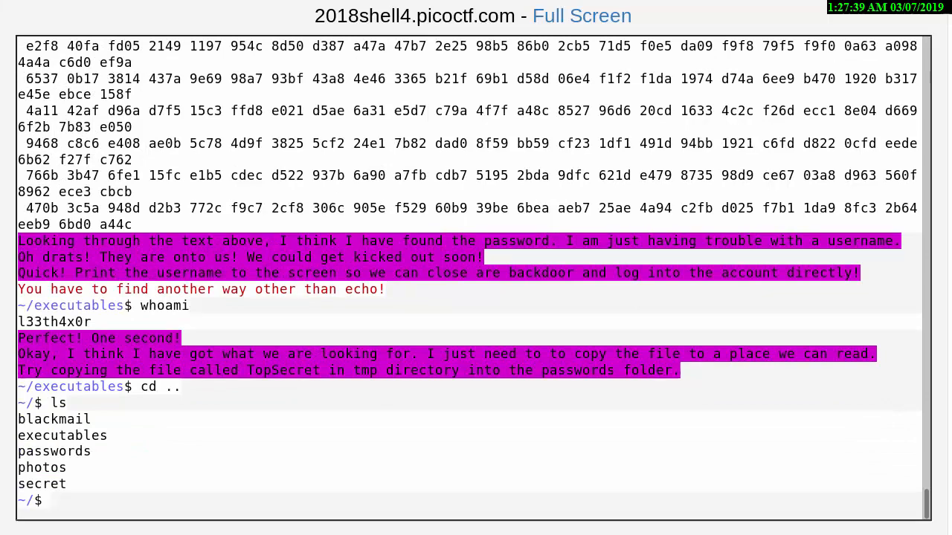
type("cp")
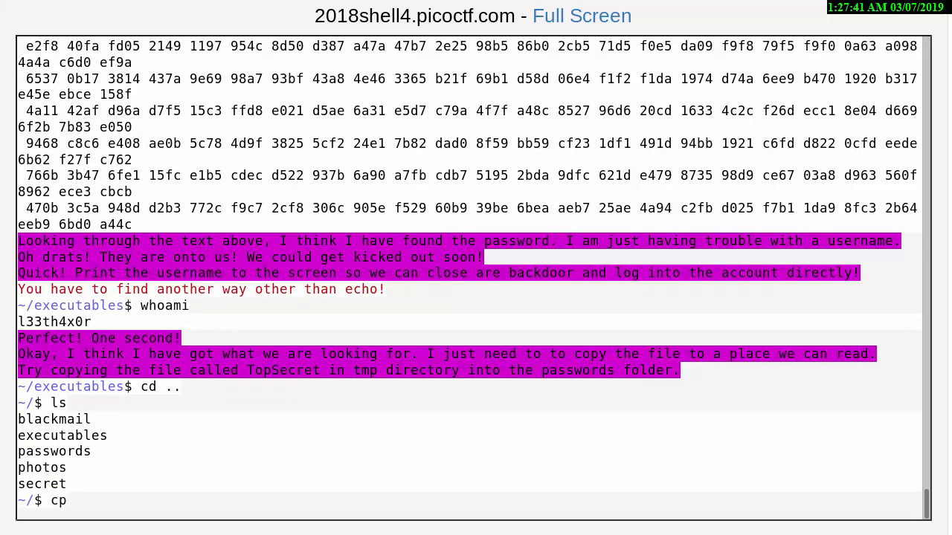
type("/")
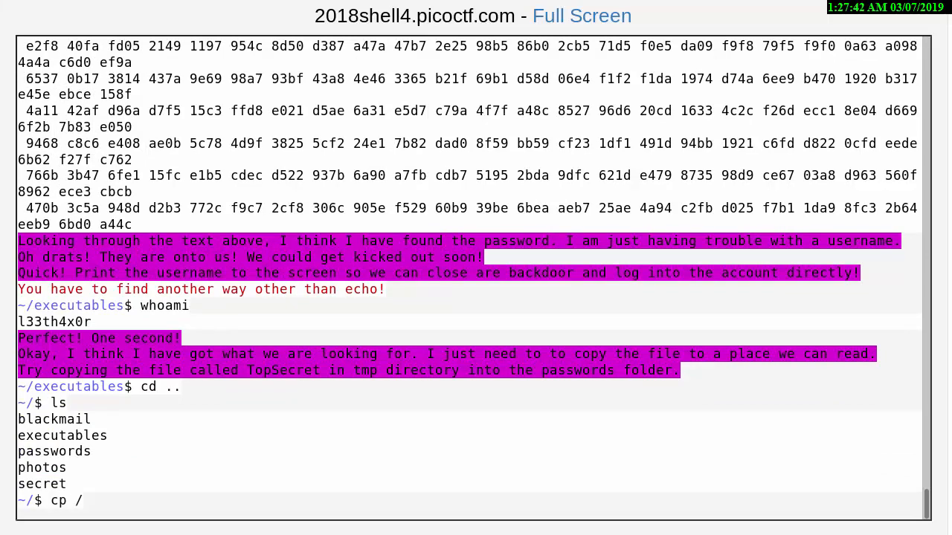
type("tmp")
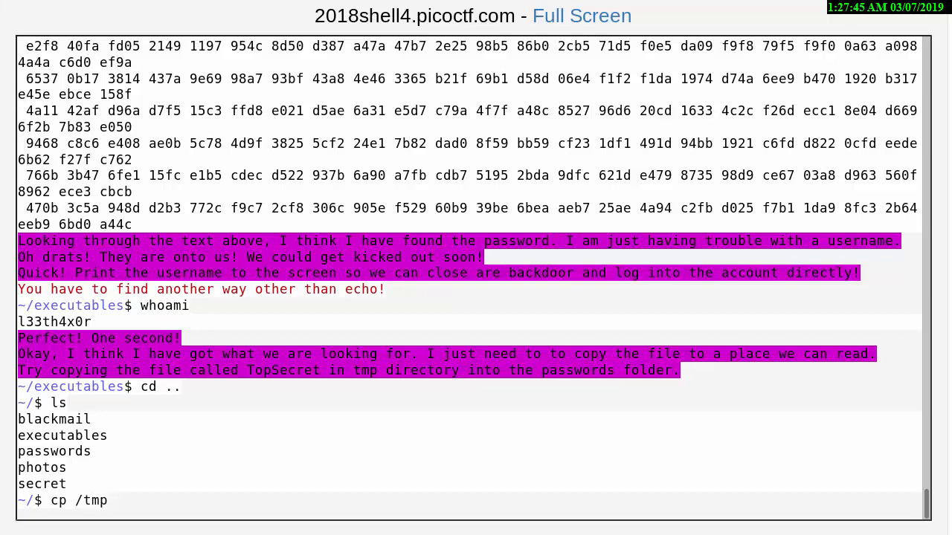
type("/T")
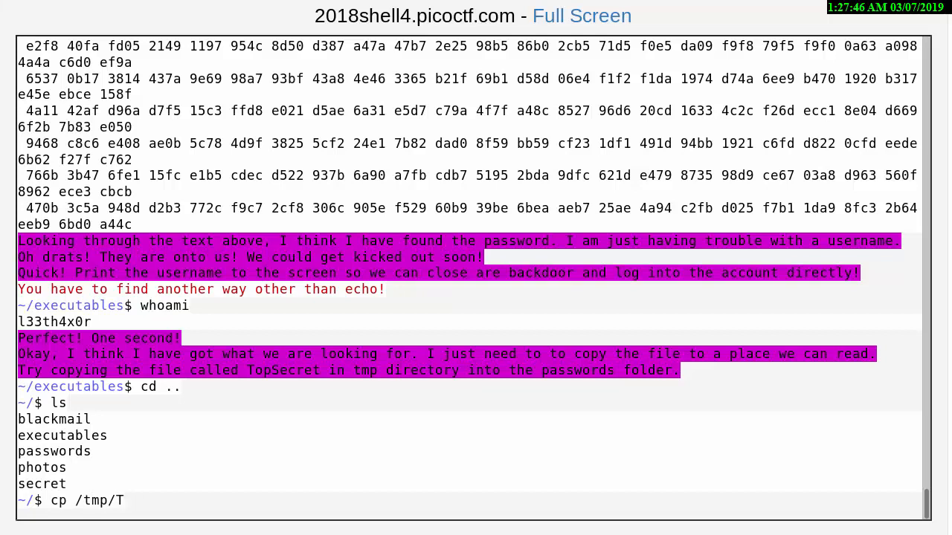
type("opS")
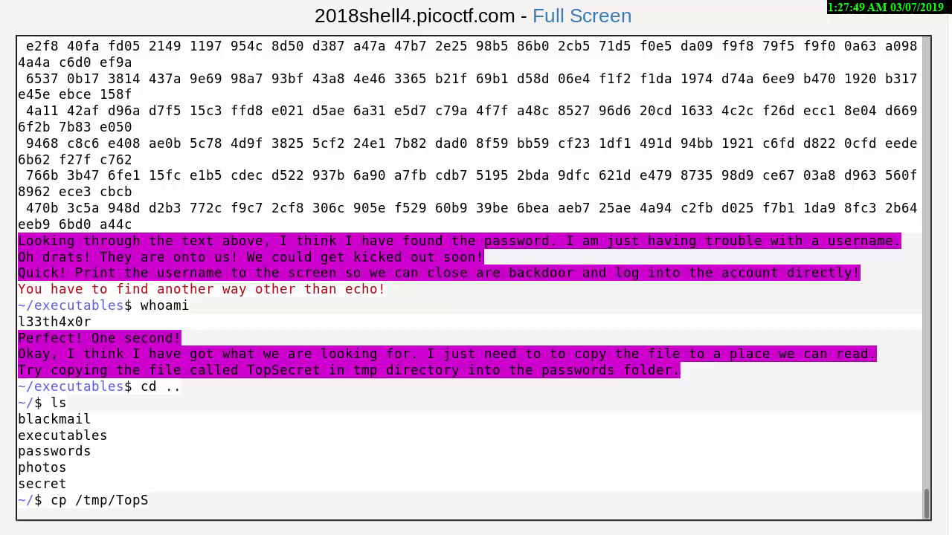
type("ecret passw")
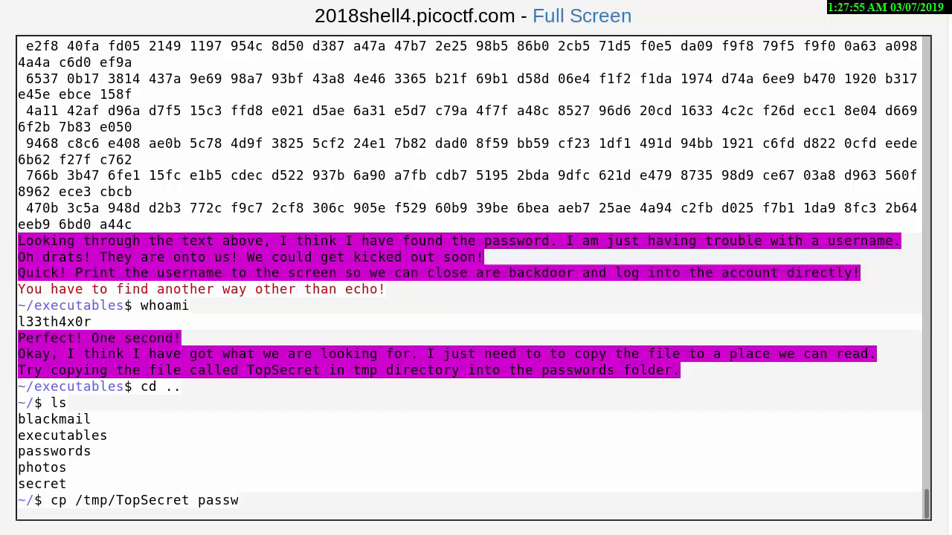
type("ords")
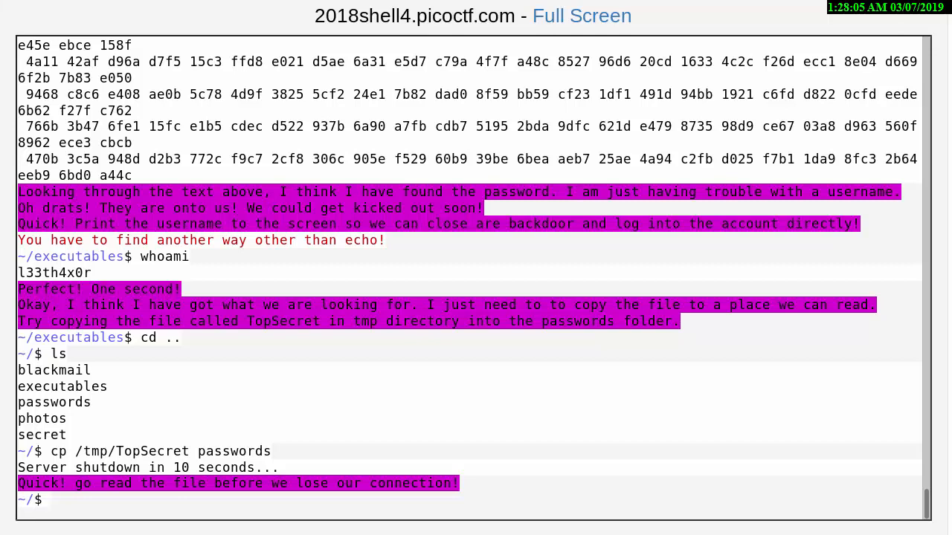
- List the home directory, cd into passwords, and cat TopSecret to print the flag
key("Return")
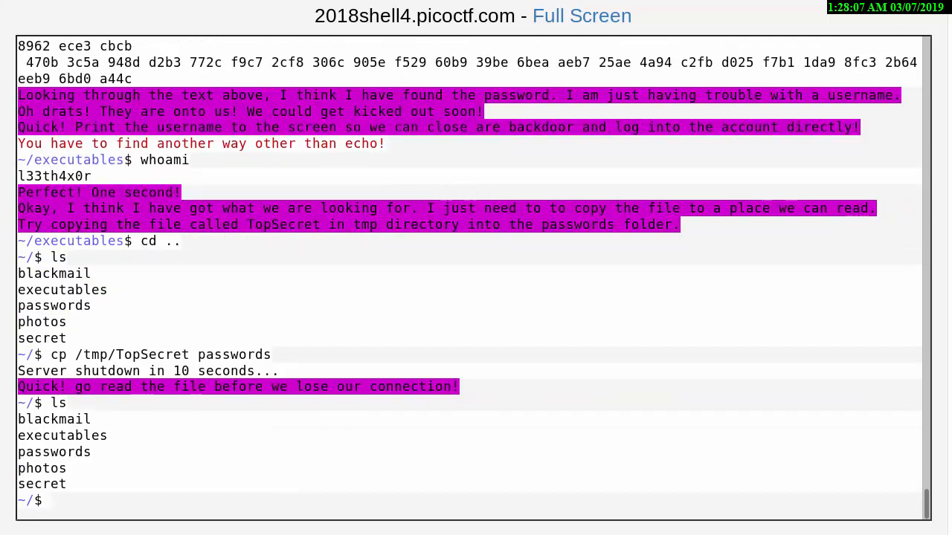
type("cd p")
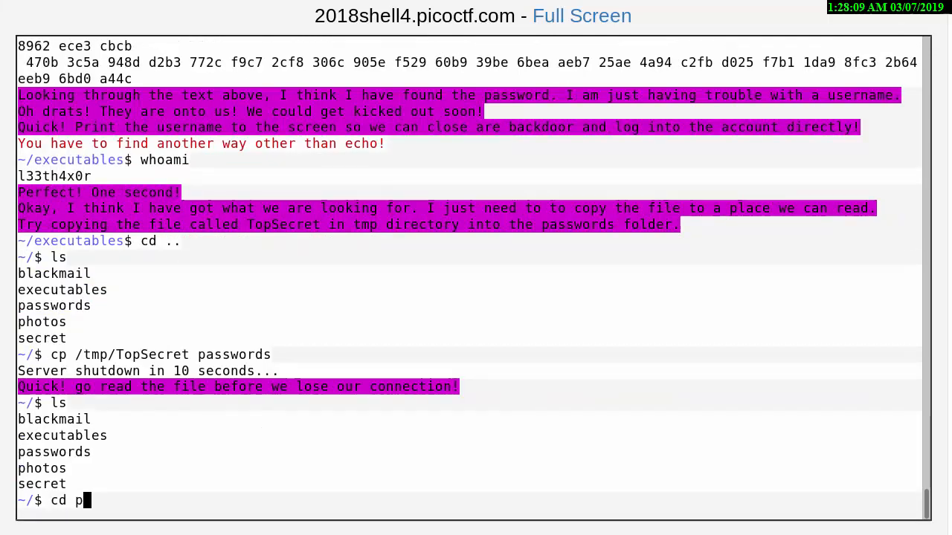
type("asswords")
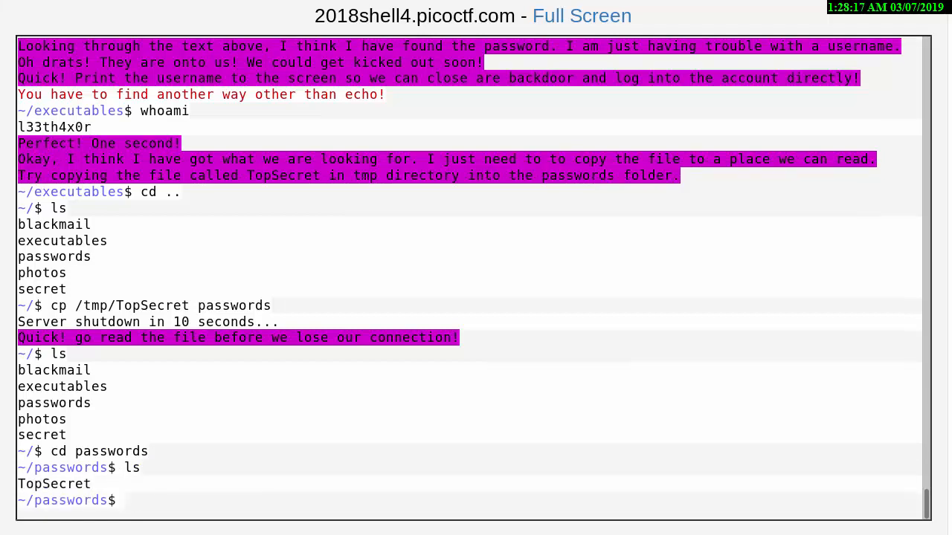
type("cat")
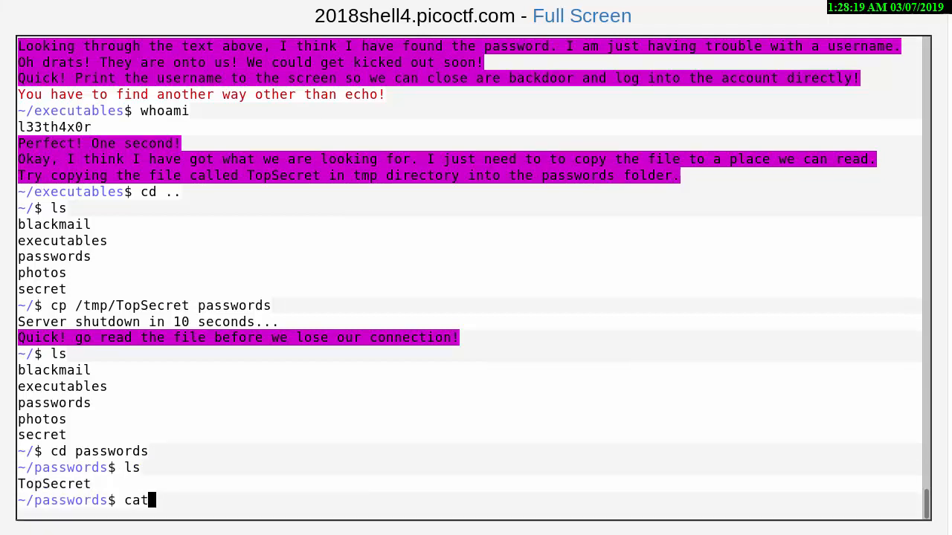
type("TopSecret")
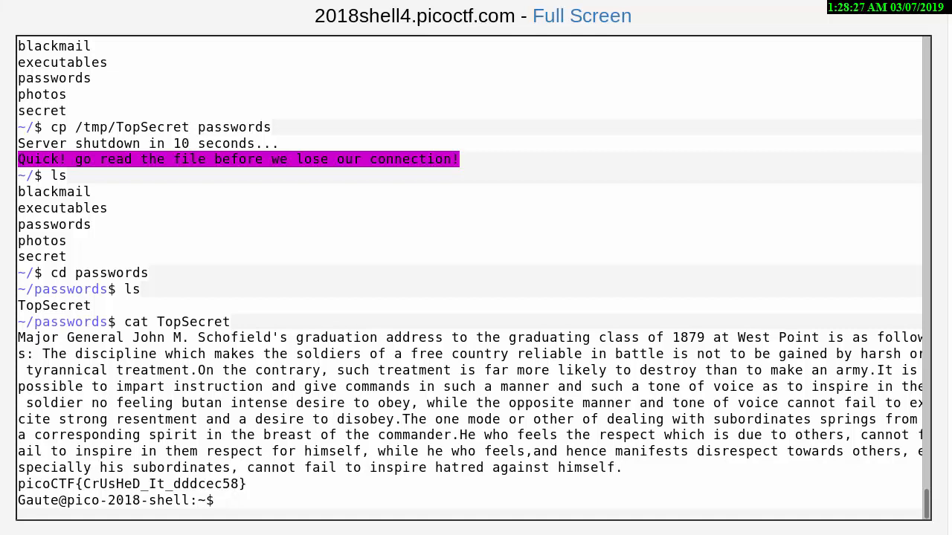
mouse_move(226, 501)
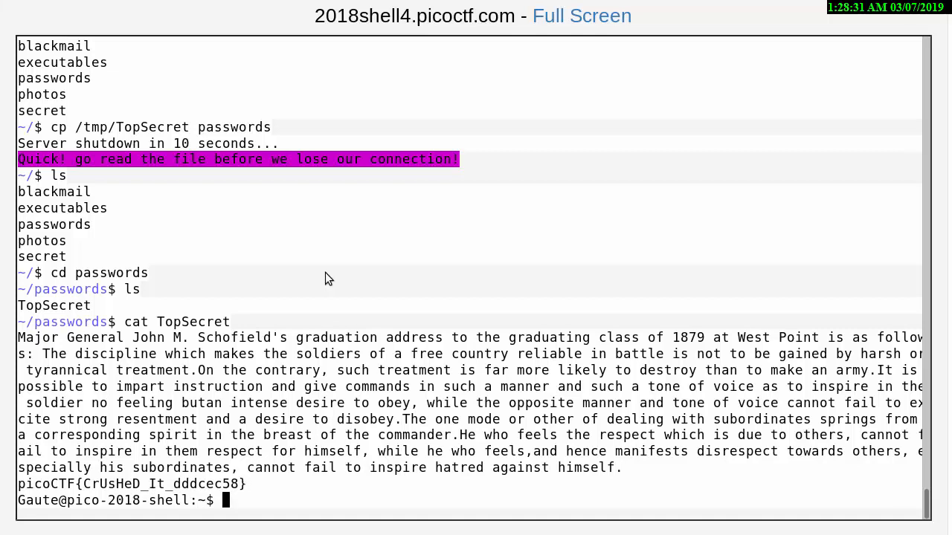
mouse_move(236, 92)
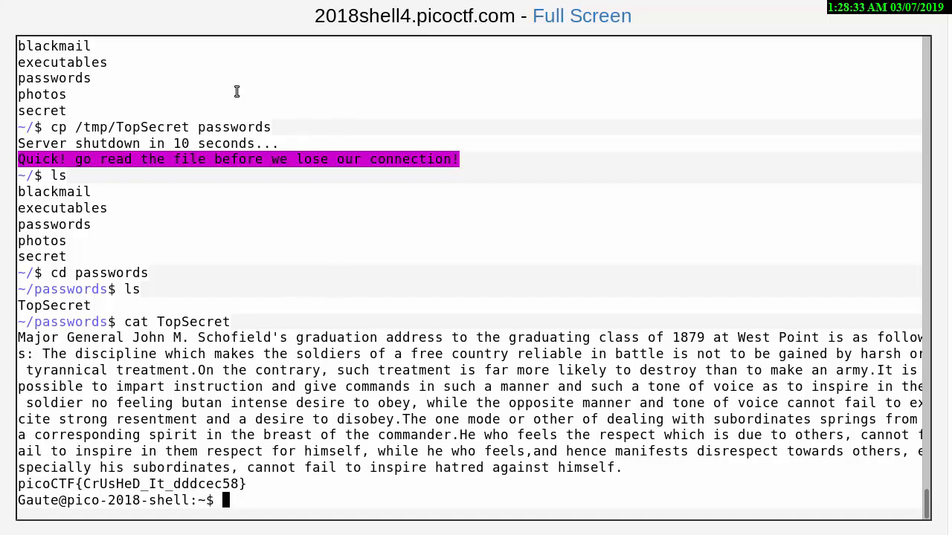
mouse_move(87, 104)
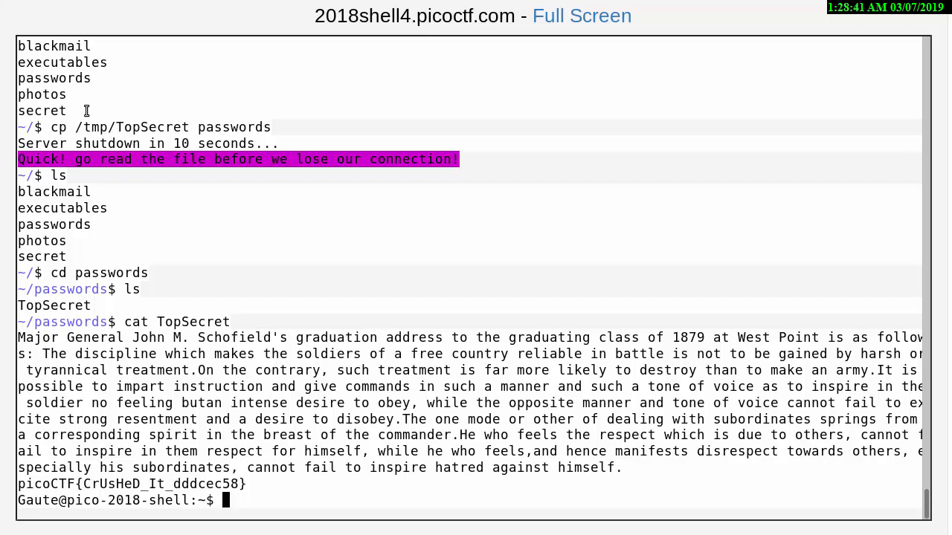
mouse_move(127, 62)
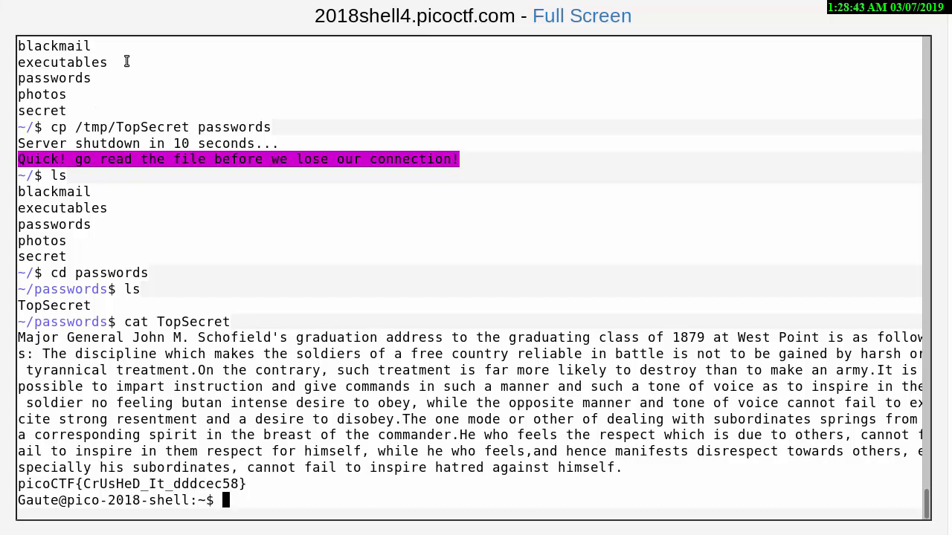
mouse_move(86, 127)
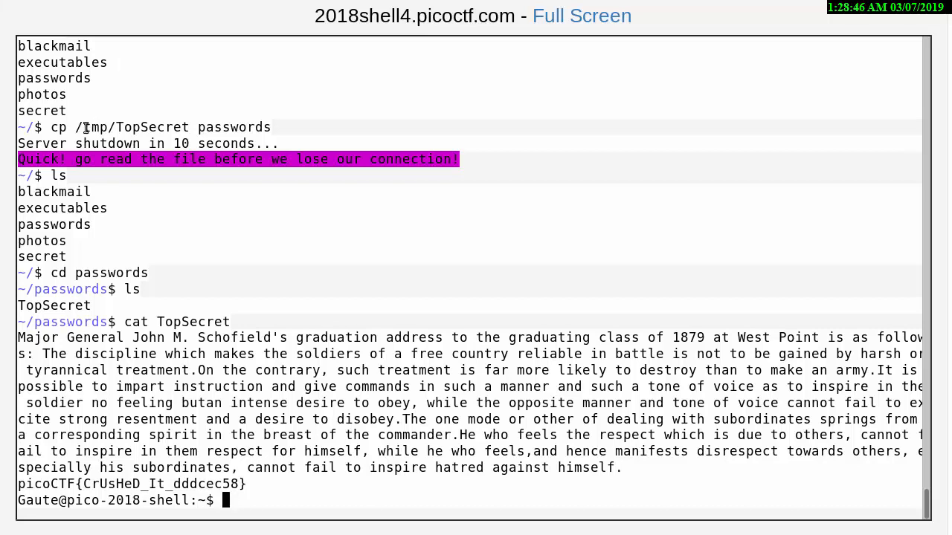
mouse_move(111, 127)
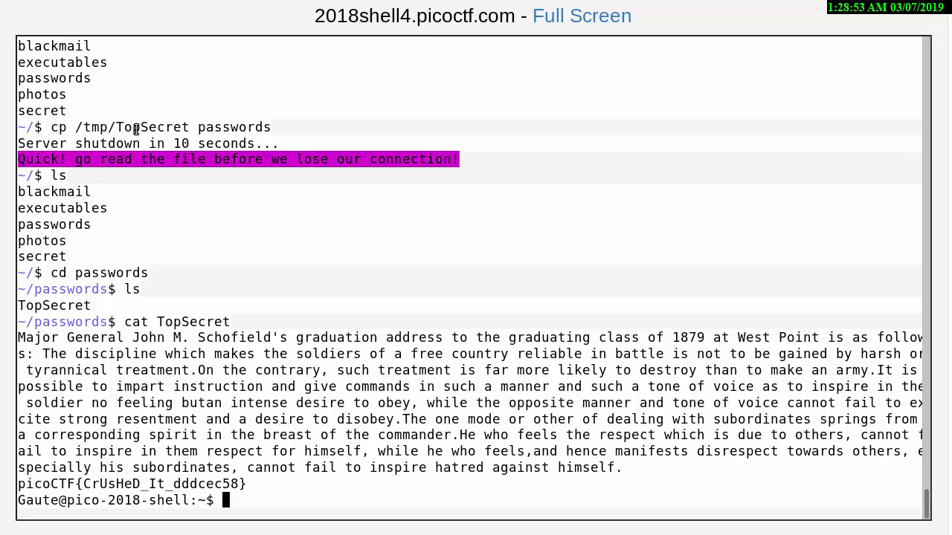
mouse_move(270, 128)
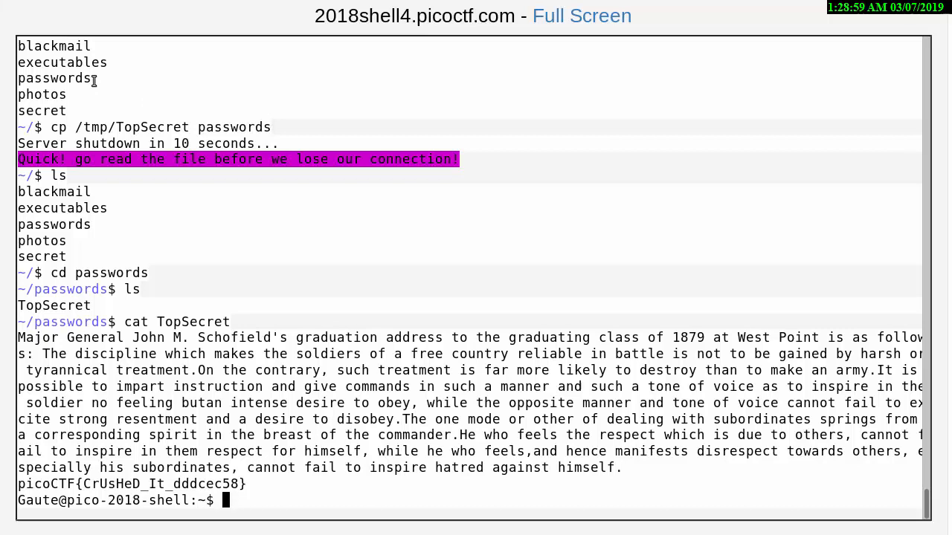
mouse_move(149, 144)
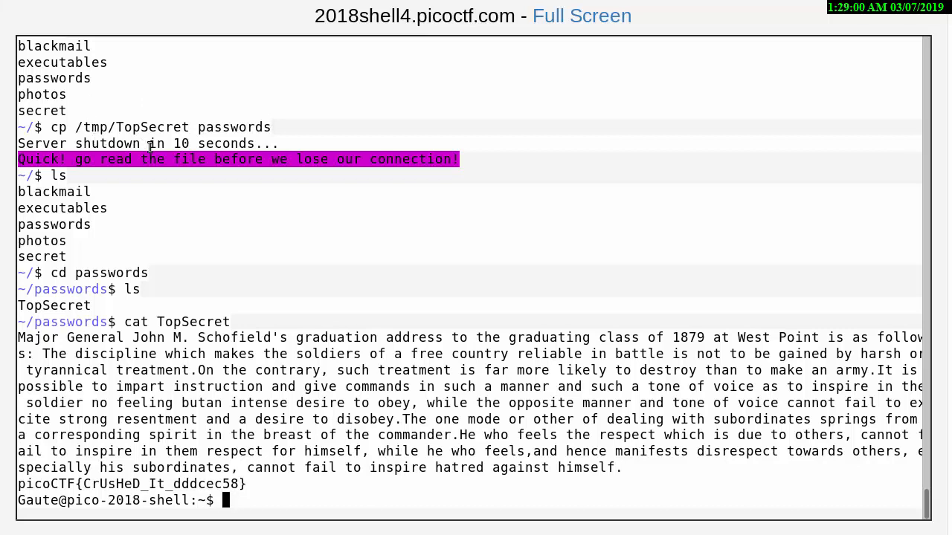
mouse_move(187, 165)
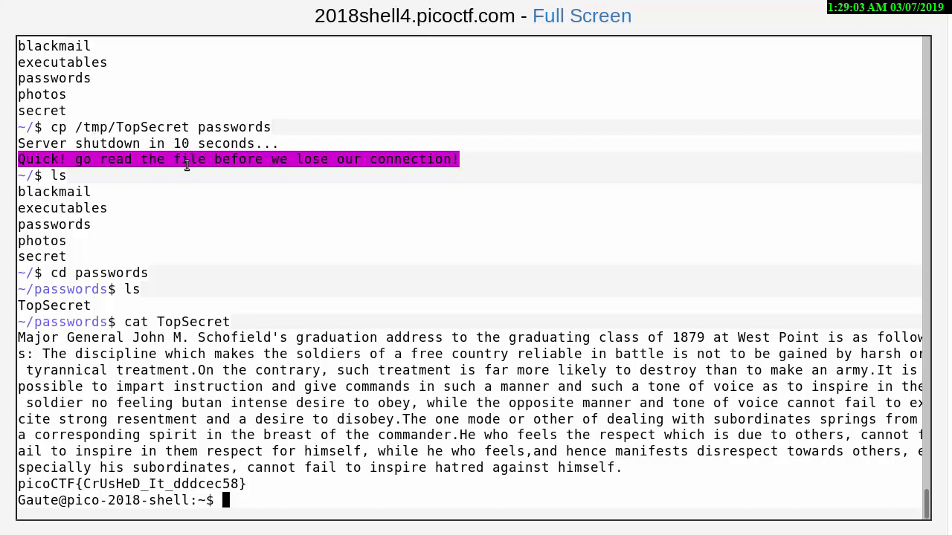
mouse_move(319, 159)
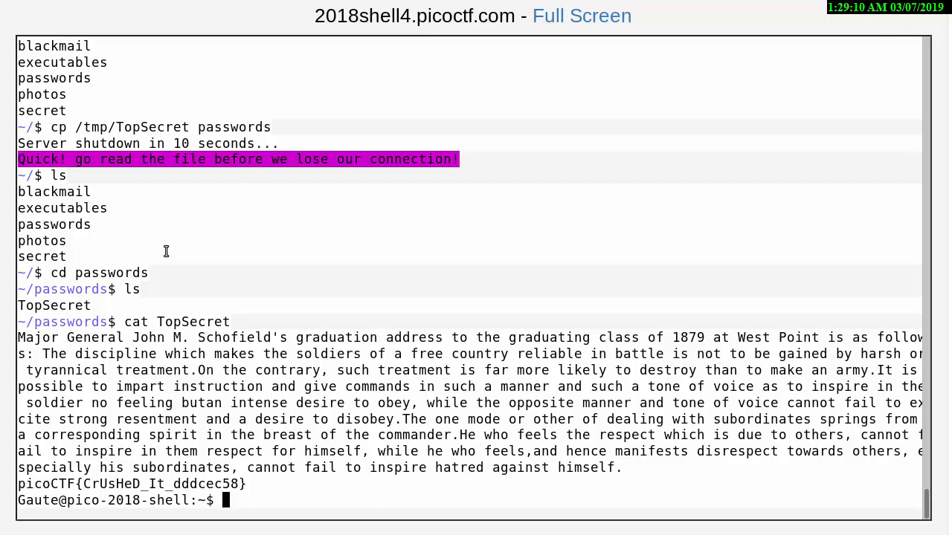
mouse_move(156, 279)
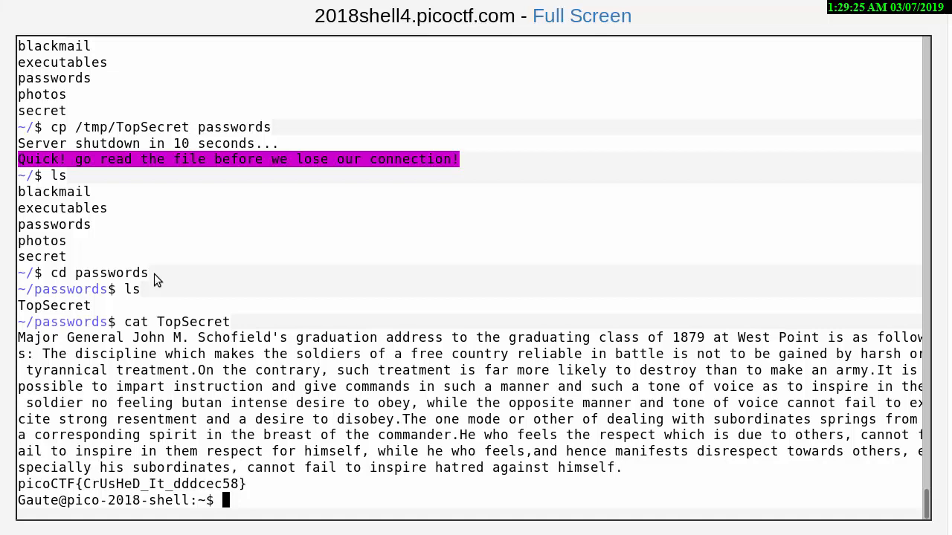
mouse_move(220, 315)
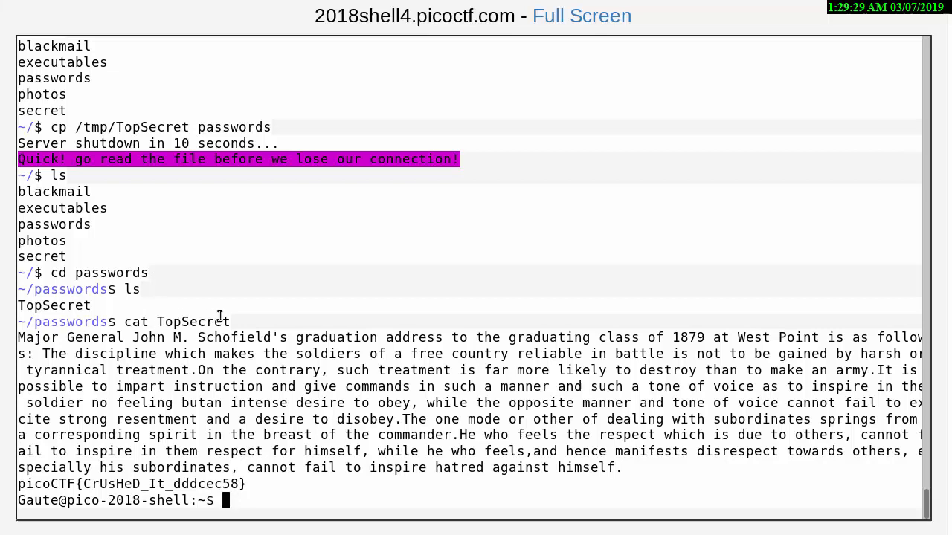
mouse_move(166, 322)
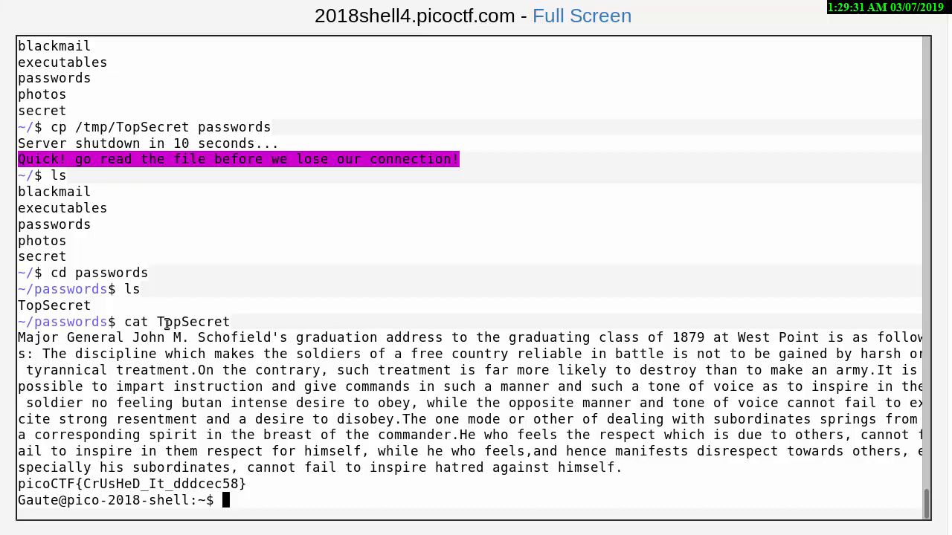
mouse_move(176, 322)
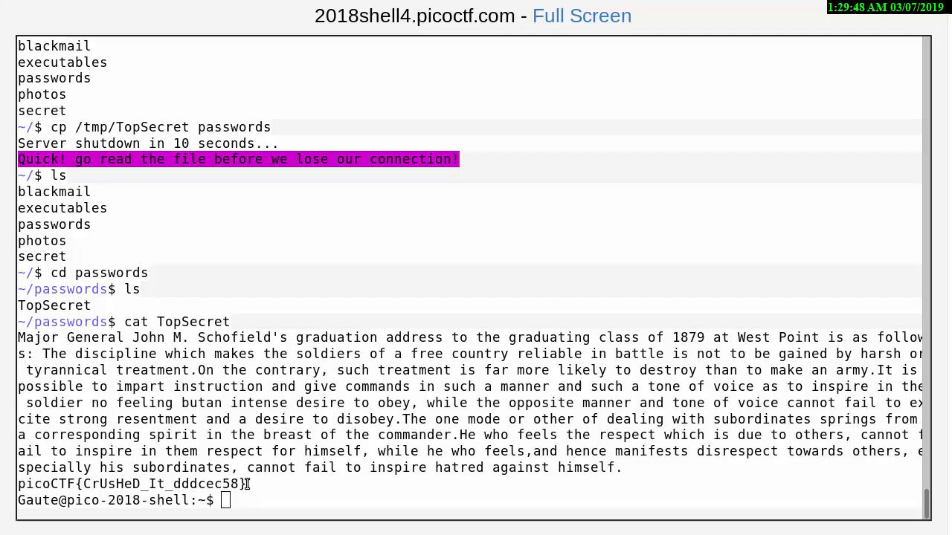
- Select the flag picoCTF{CrUsHeD_It_dddcec58} in the shell output and copy it
left_click_drag(248, 484, 188, 484)
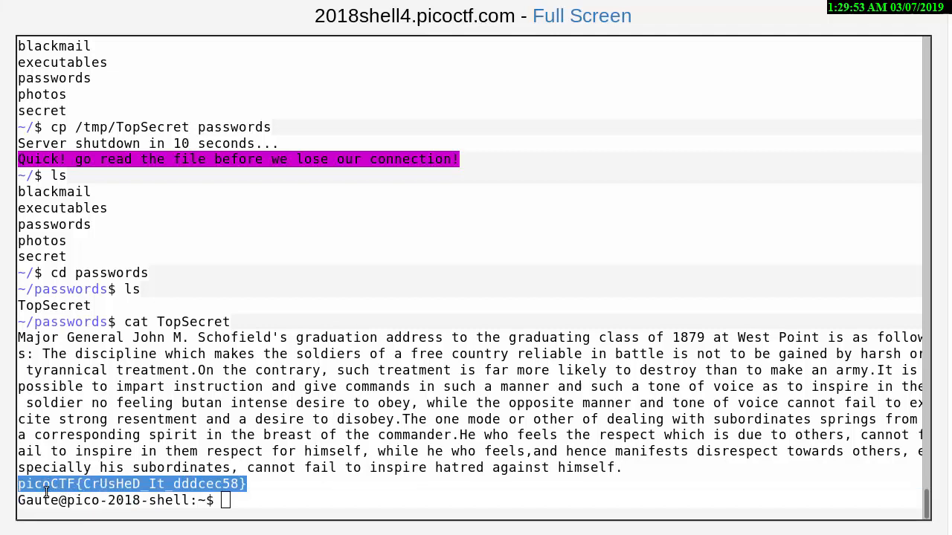
right_click(74, 483)
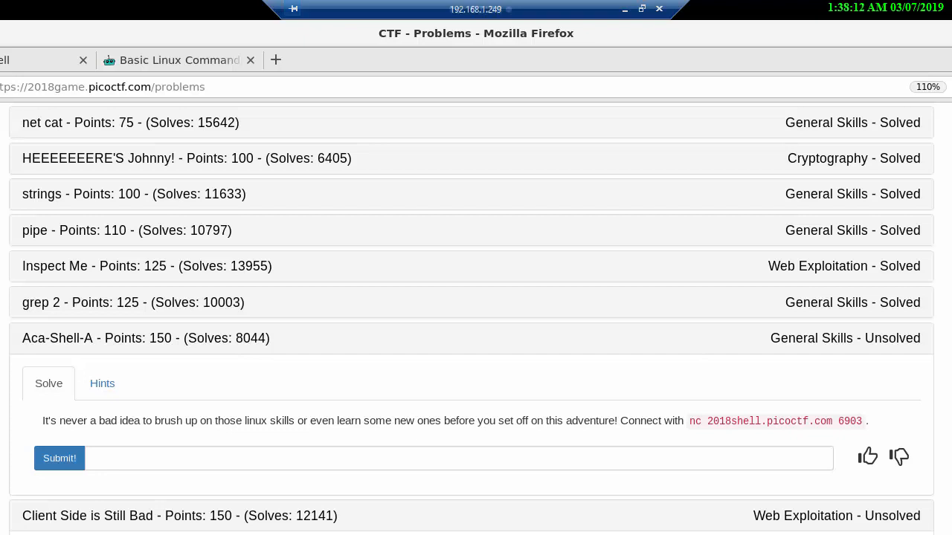
- Paste the copied flag into the Aca-Shell-A answer box
left_click(102, 459)
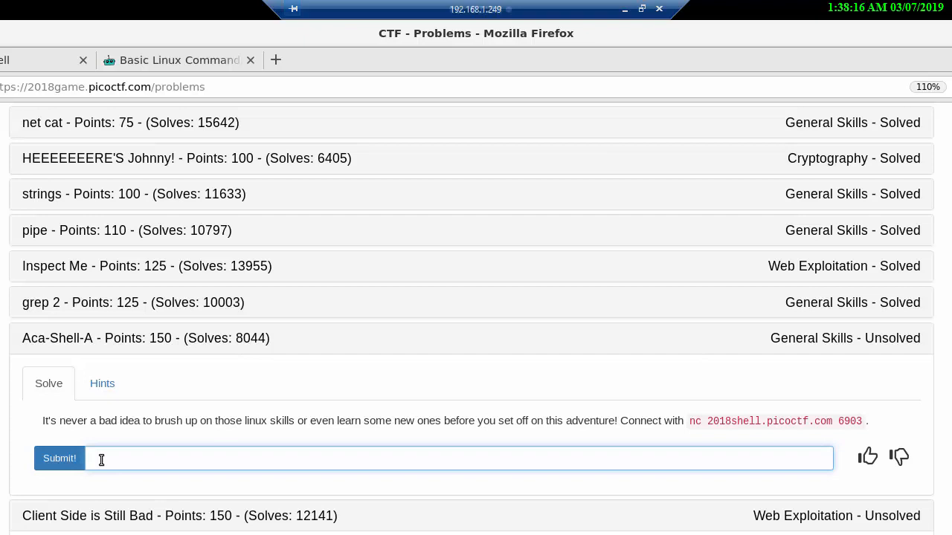
right_click(102, 459)
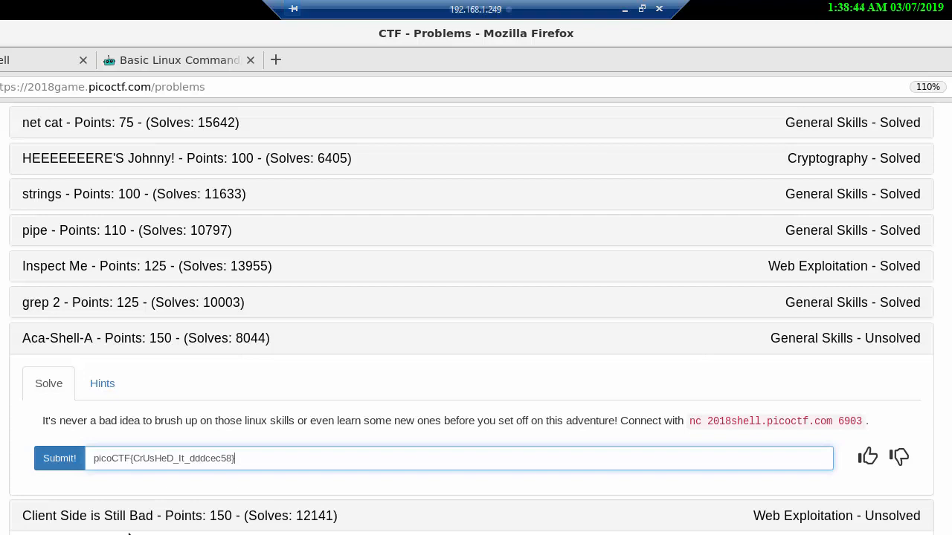
mouse_move(468, 485)
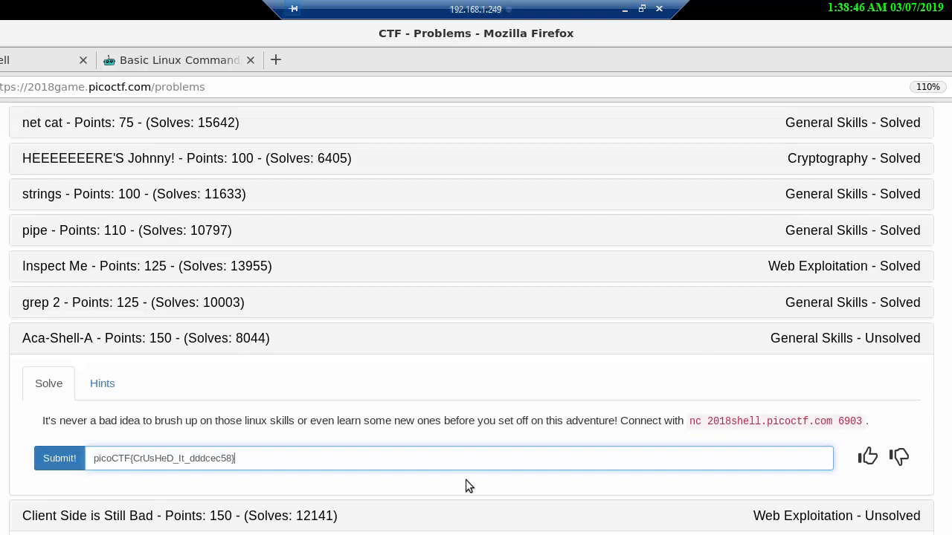
mouse_move(60, 458)
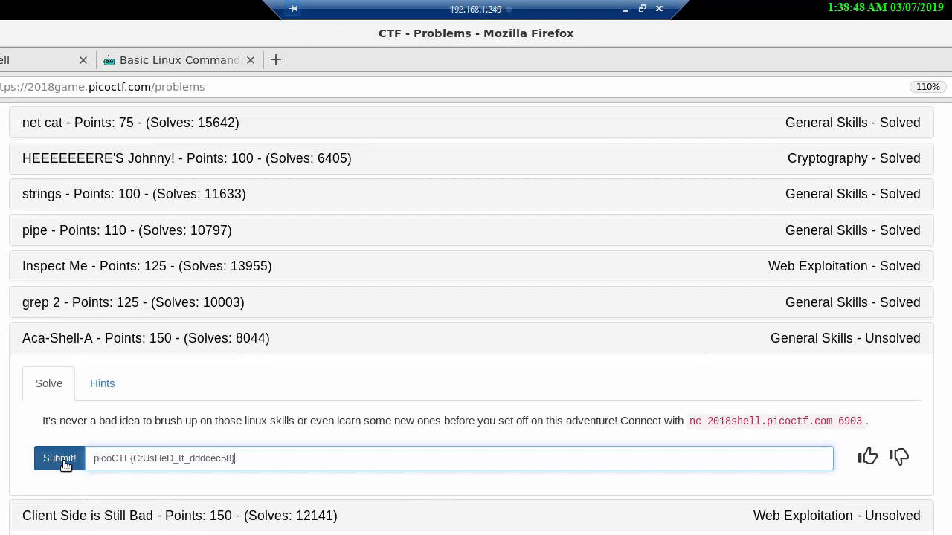